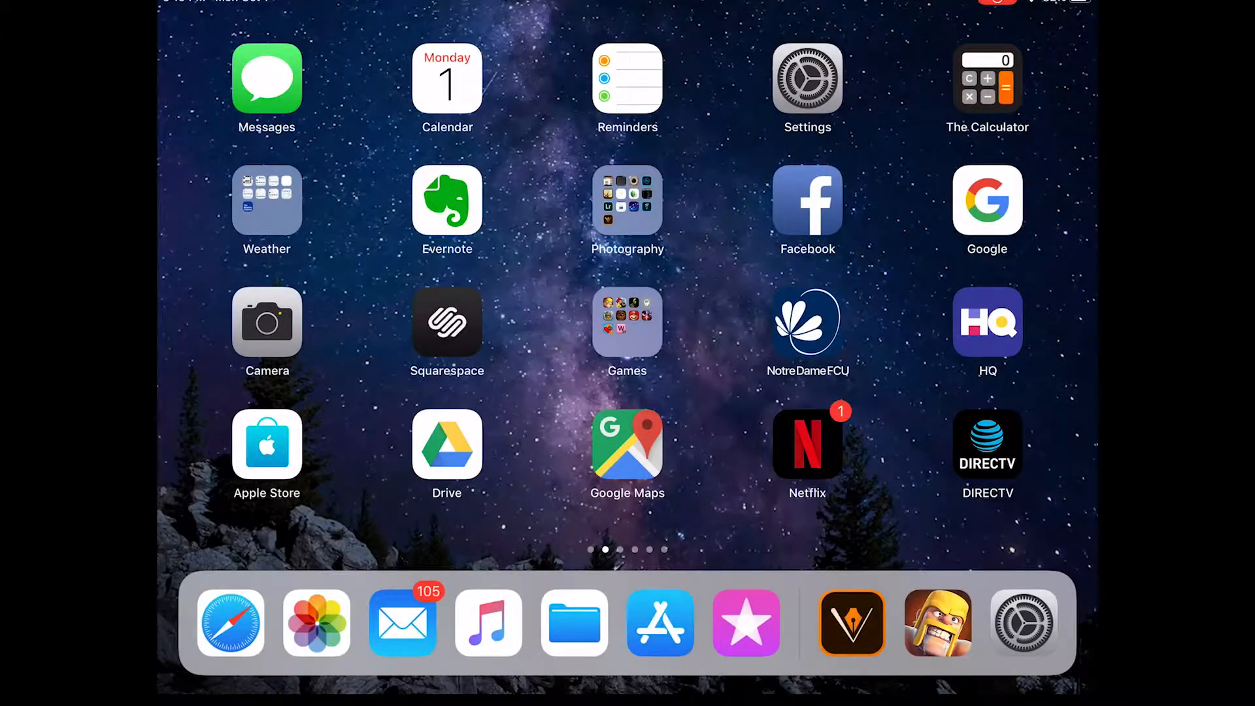
# Launch Illustrator Draw, glance at Settings, then land on the Work gallery of saved projects
pyautogui.click(627, 198)
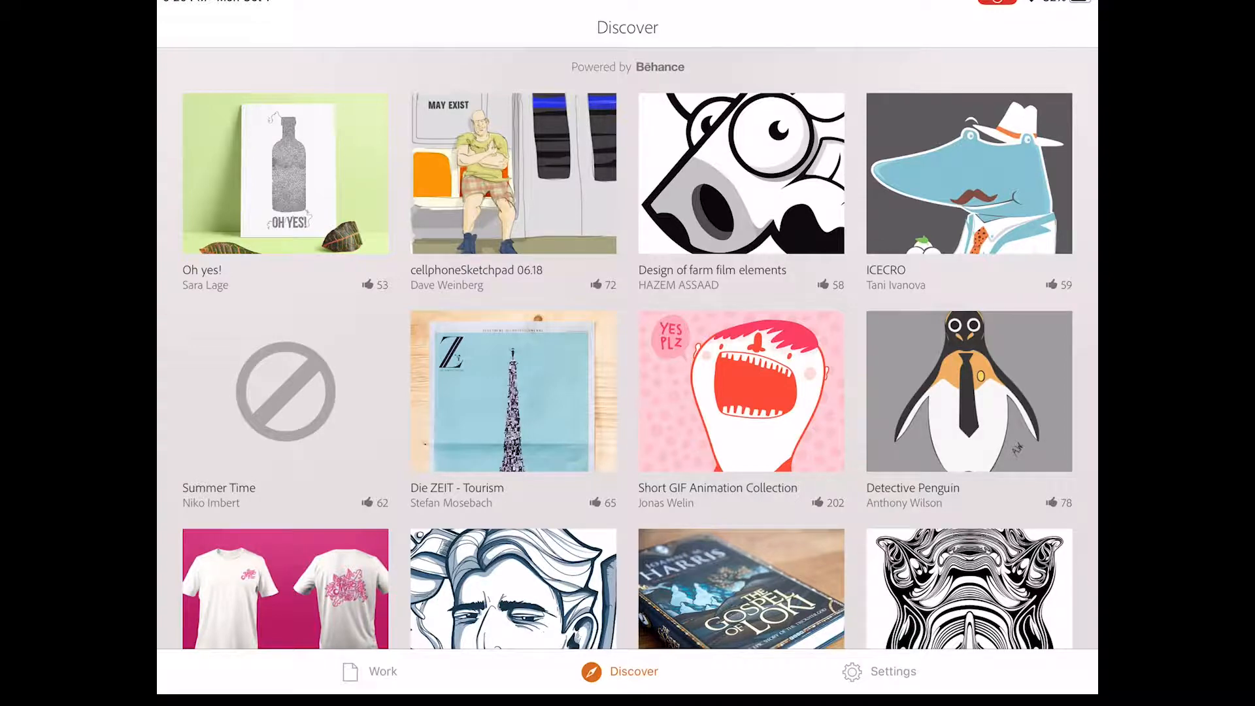
pyautogui.click(892, 671)
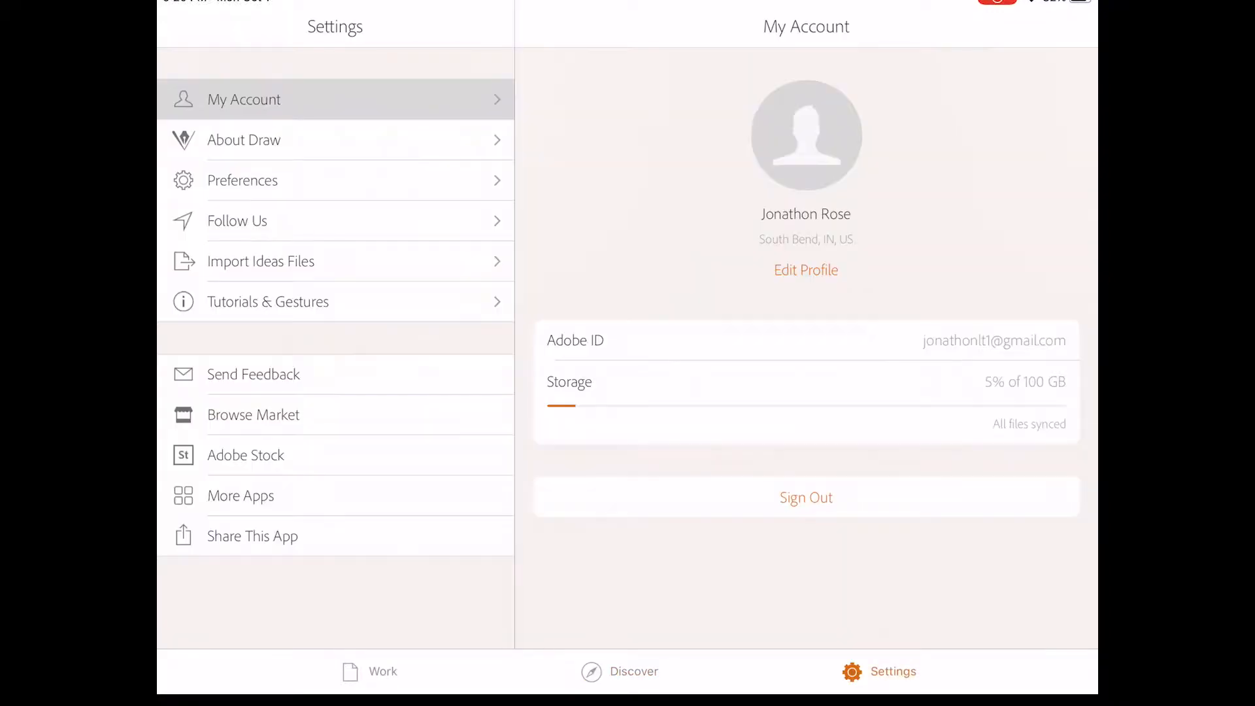
pyautogui.click(628, 672)
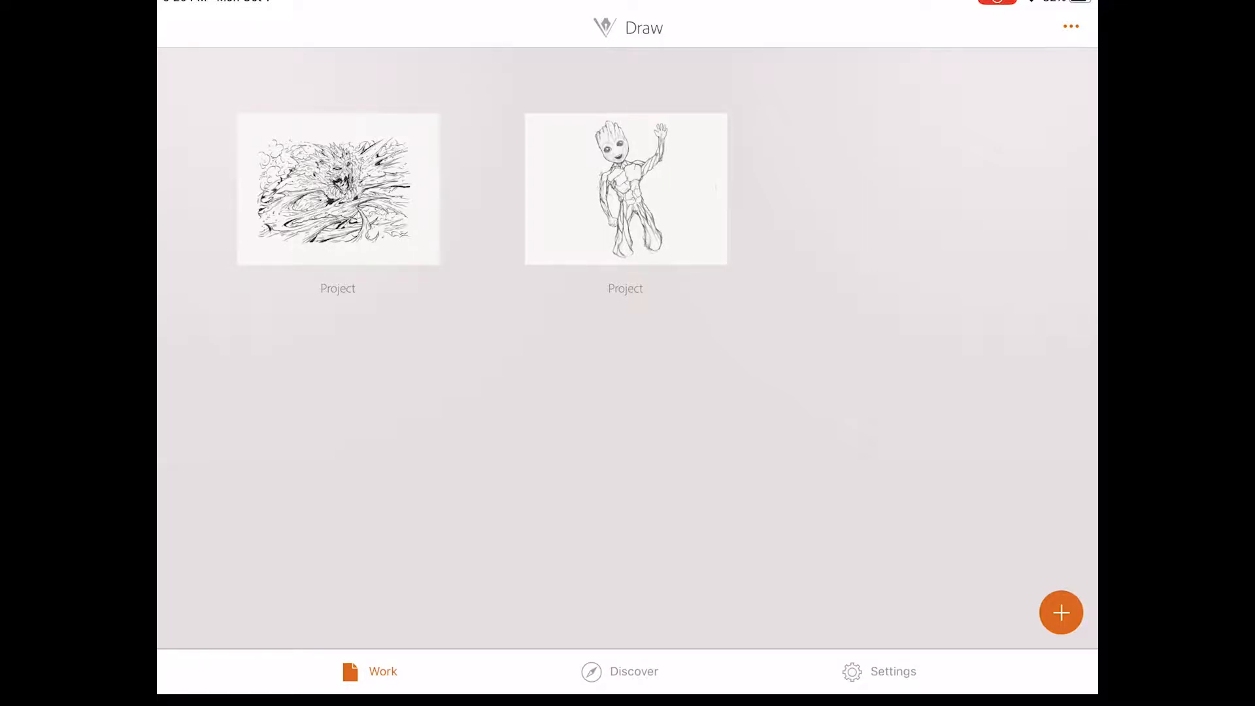
# Create a new drawing in iPad Pro (Landscape) format and toggle the background layer off and on
pyautogui.click(1062, 613)
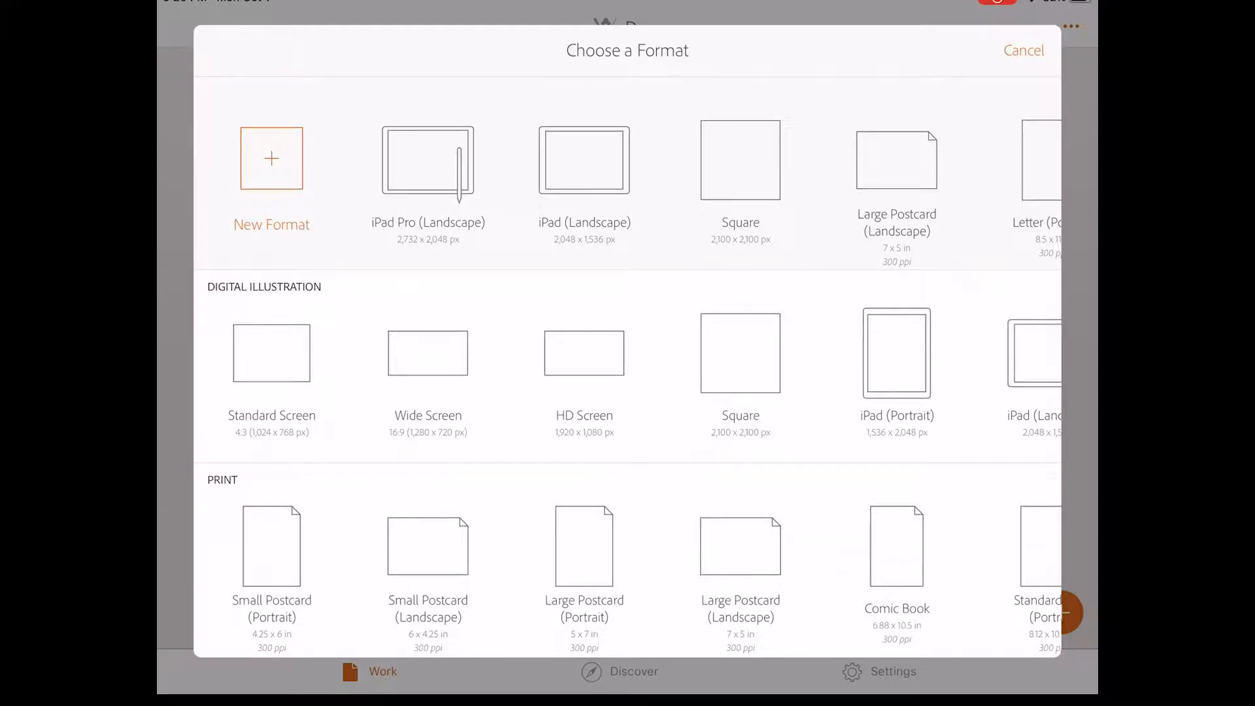
pyautogui.click(428, 161)
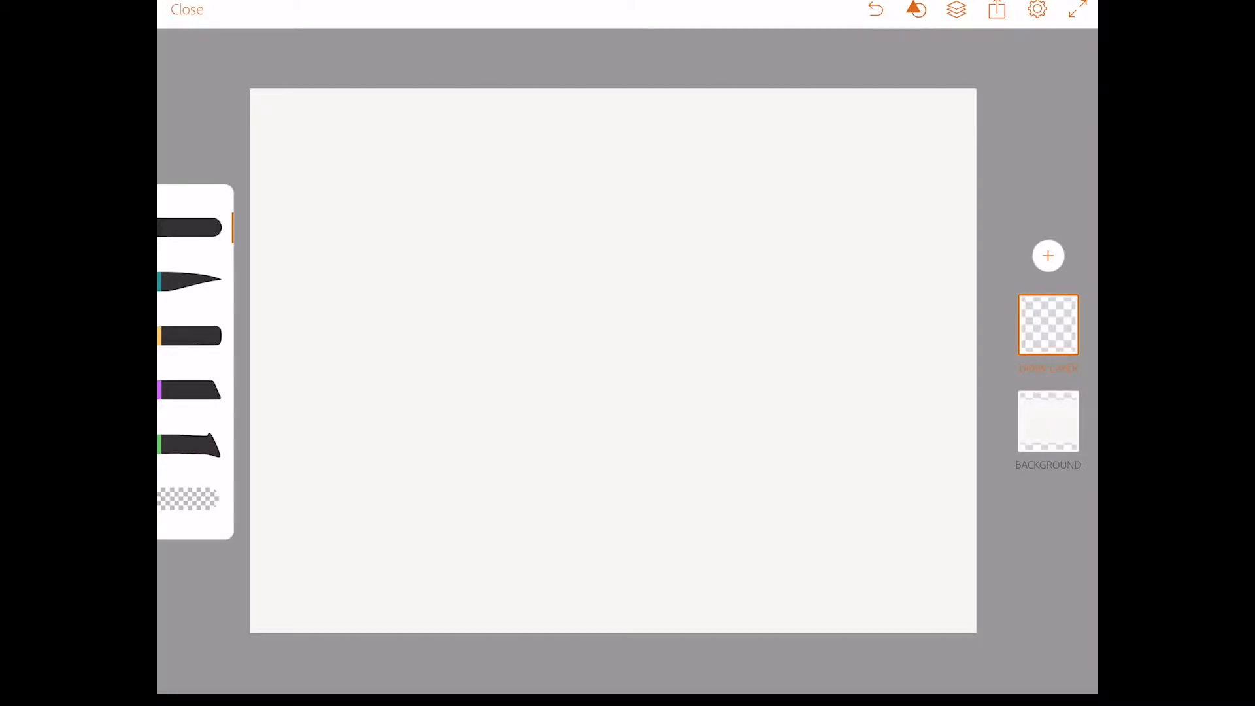
pyautogui.click(1048, 420)
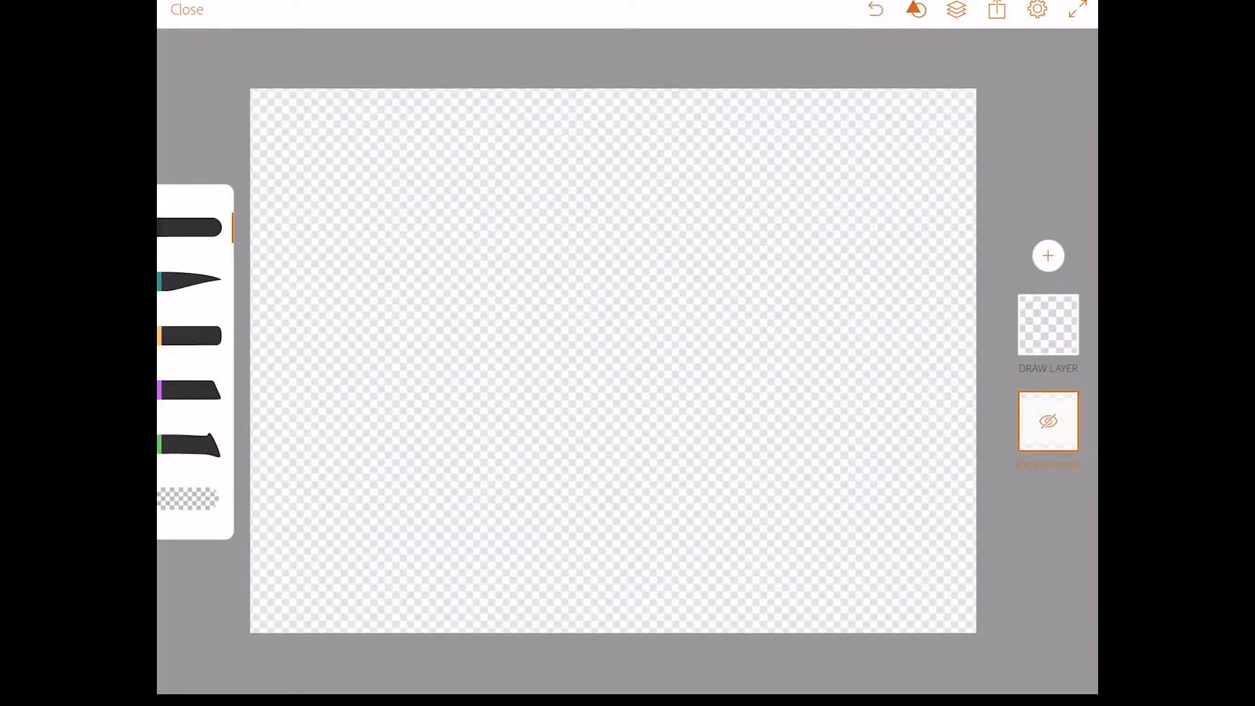
pyautogui.click(1048, 421)
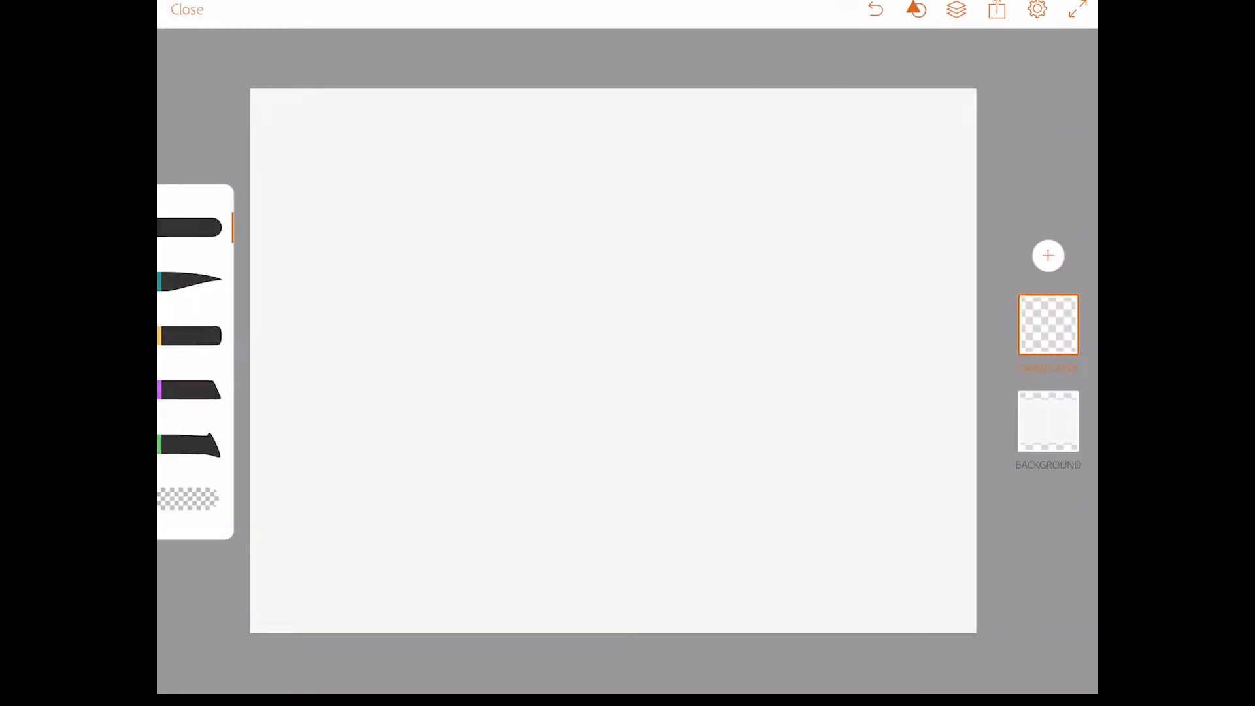
# Check the canvas Settings and Share menus, then return to the layers panel
pyautogui.click(1037, 10)
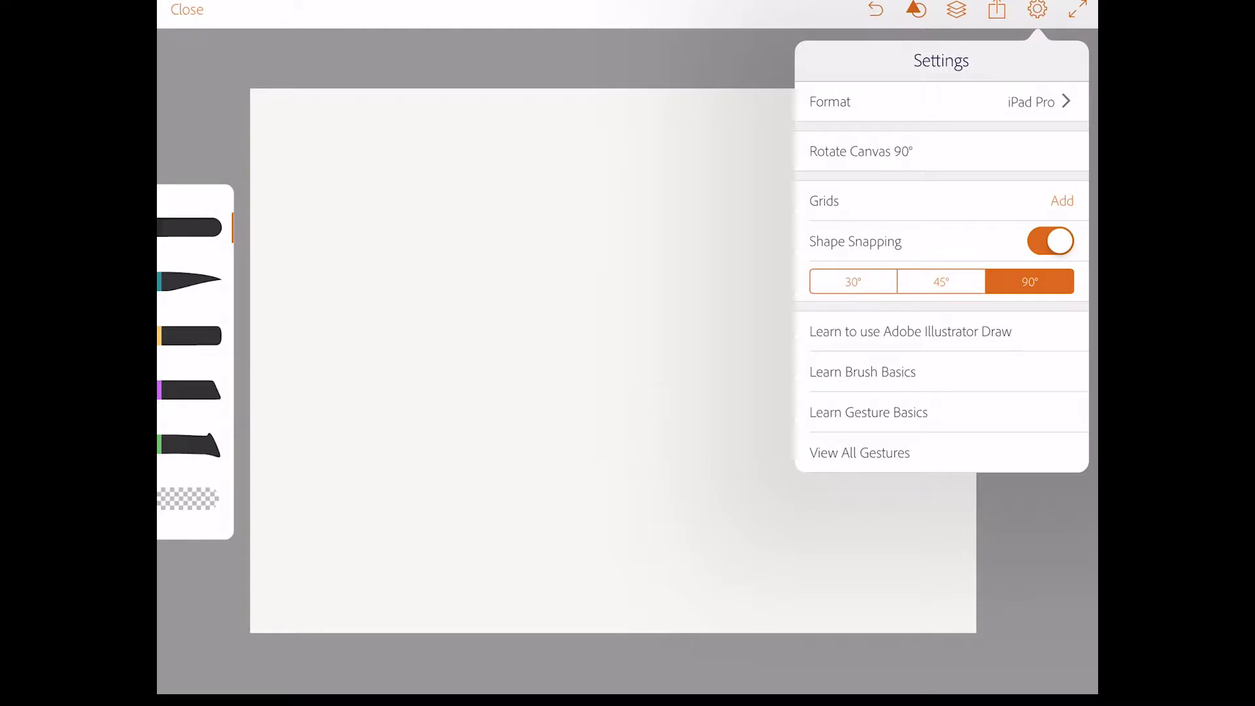
pyautogui.click(997, 11)
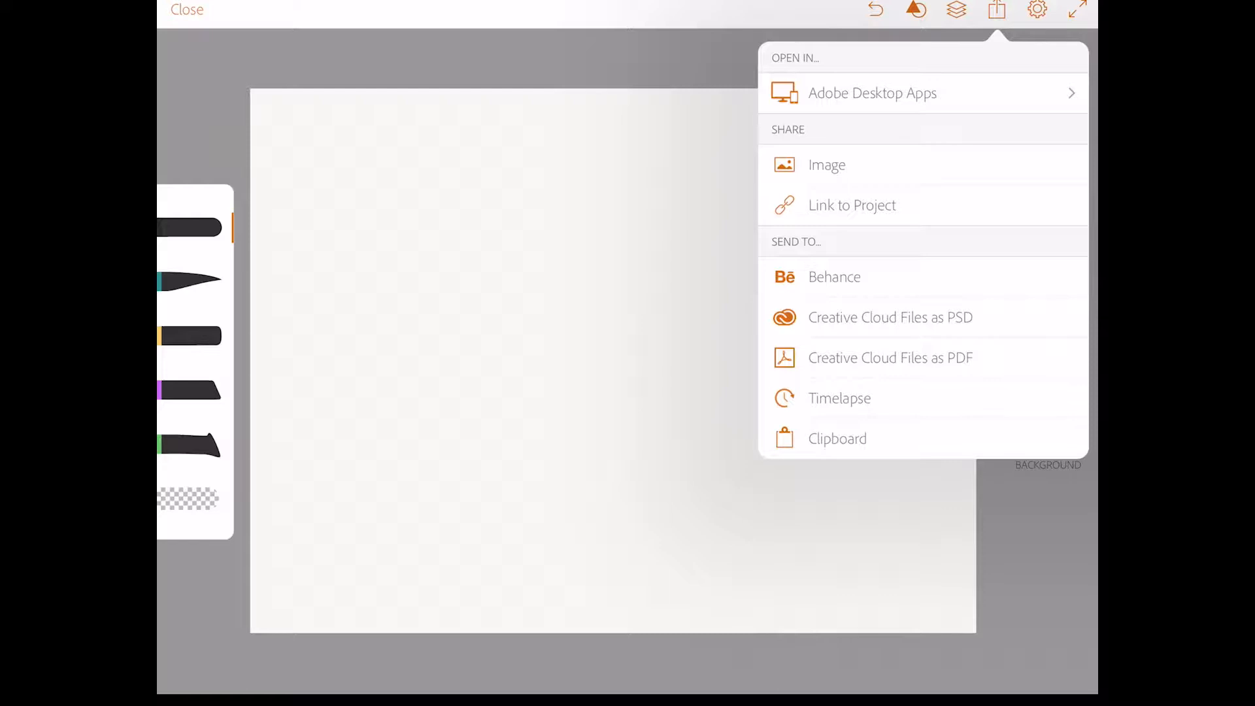
pyautogui.click(996, 10)
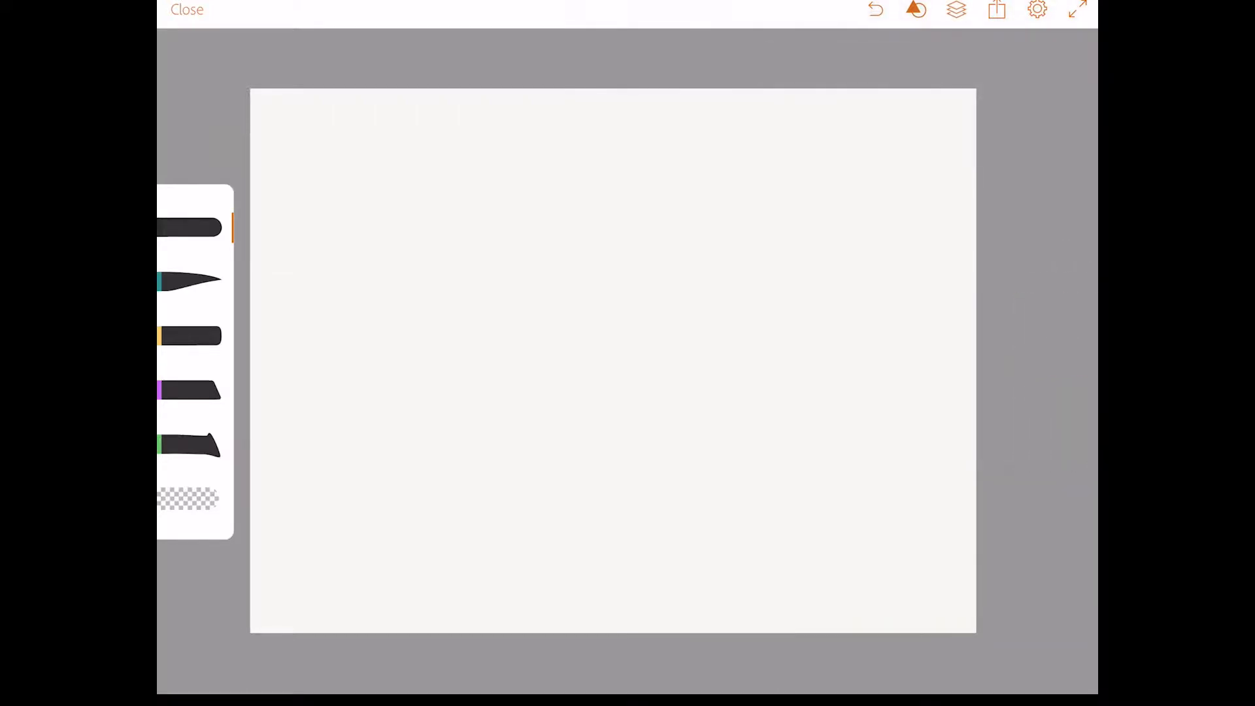
pyautogui.click(956, 10)
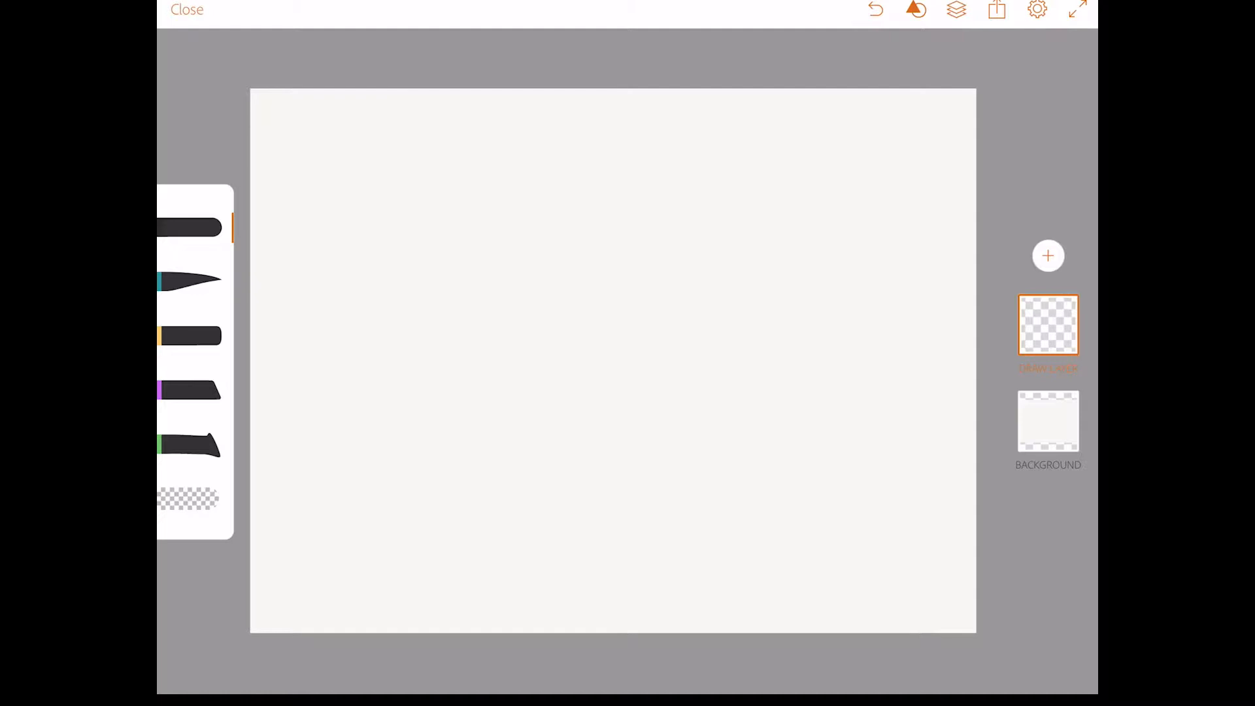
# Add an image layer from 'On my iPad' with the water creature sketch photo and confirm its placement
pyautogui.click(1048, 256)
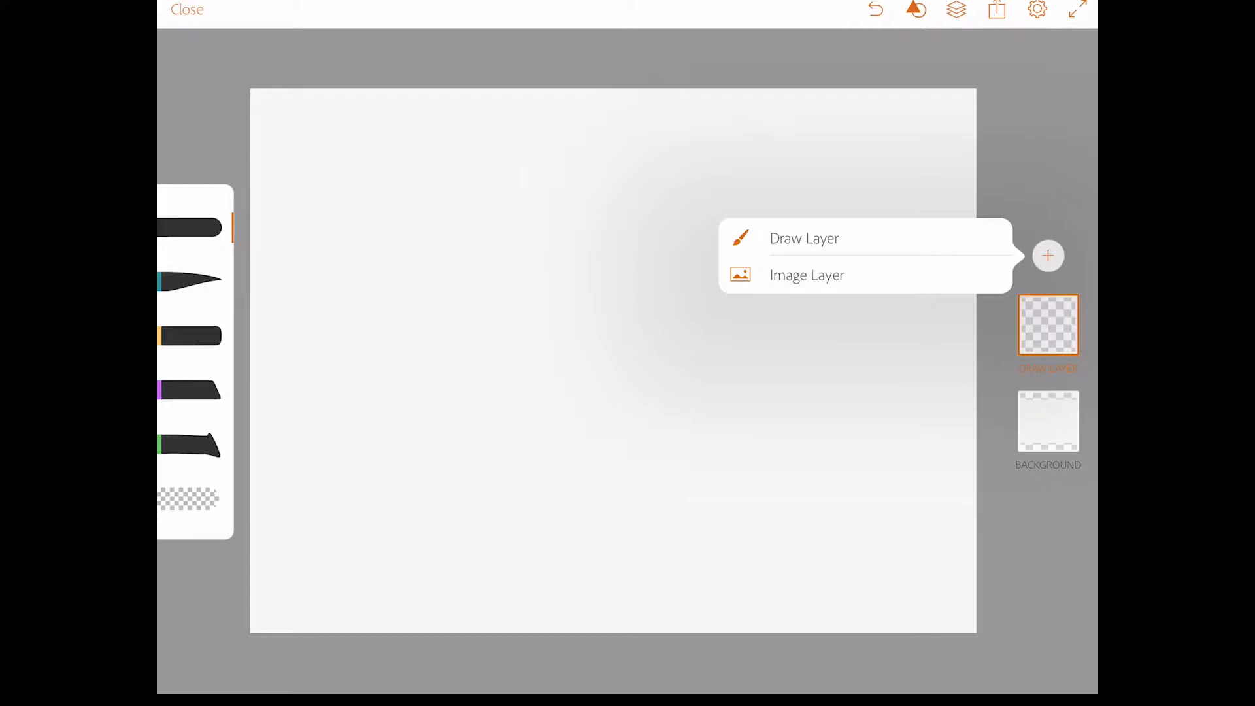
pyautogui.click(807, 274)
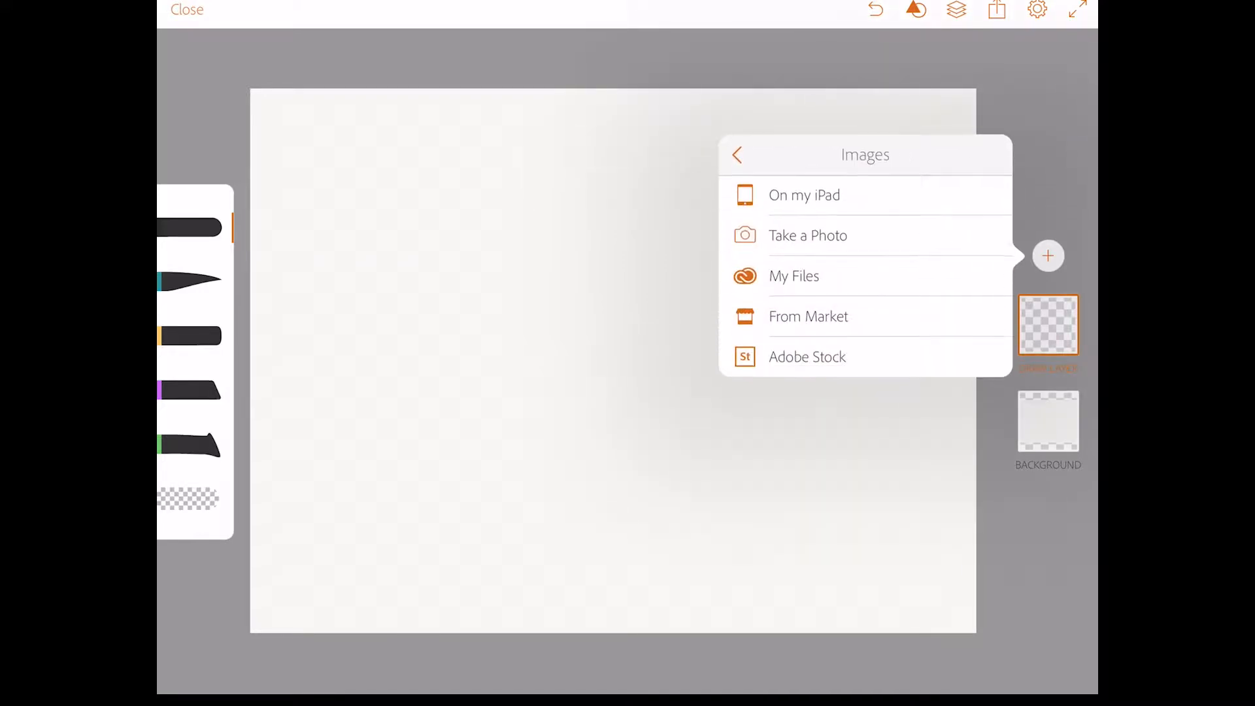
pyautogui.click(803, 195)
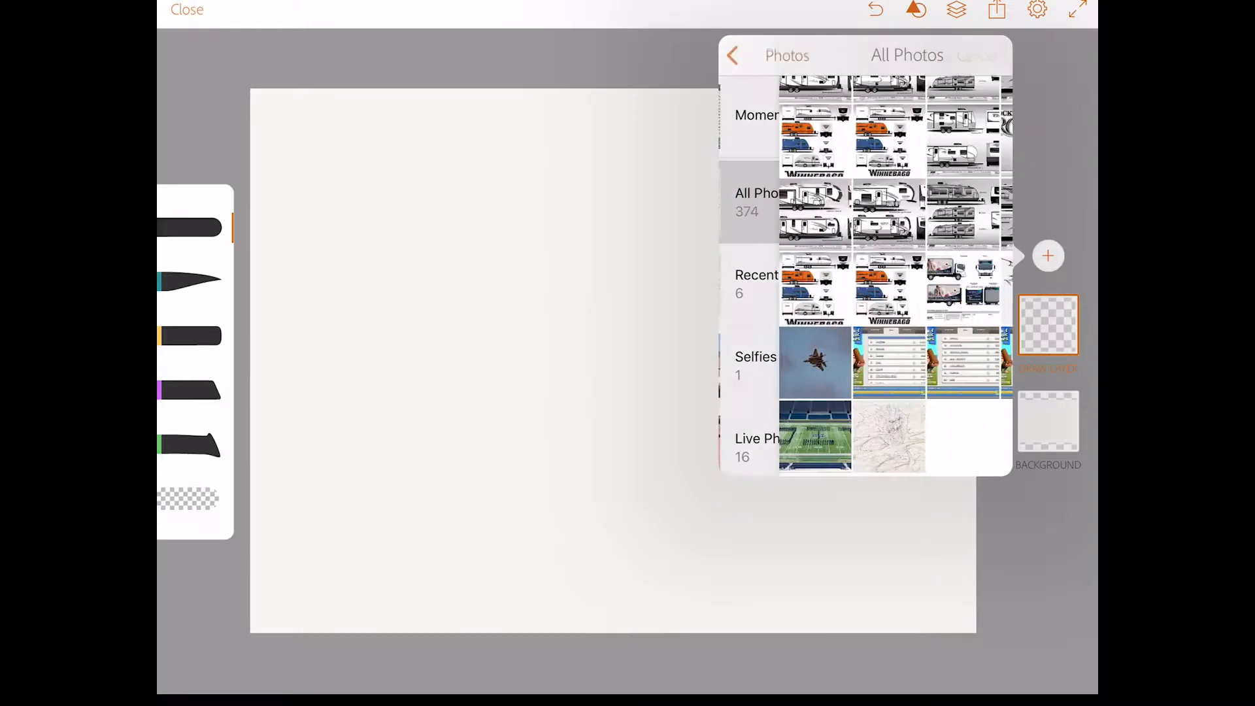
pyautogui.click(888, 435)
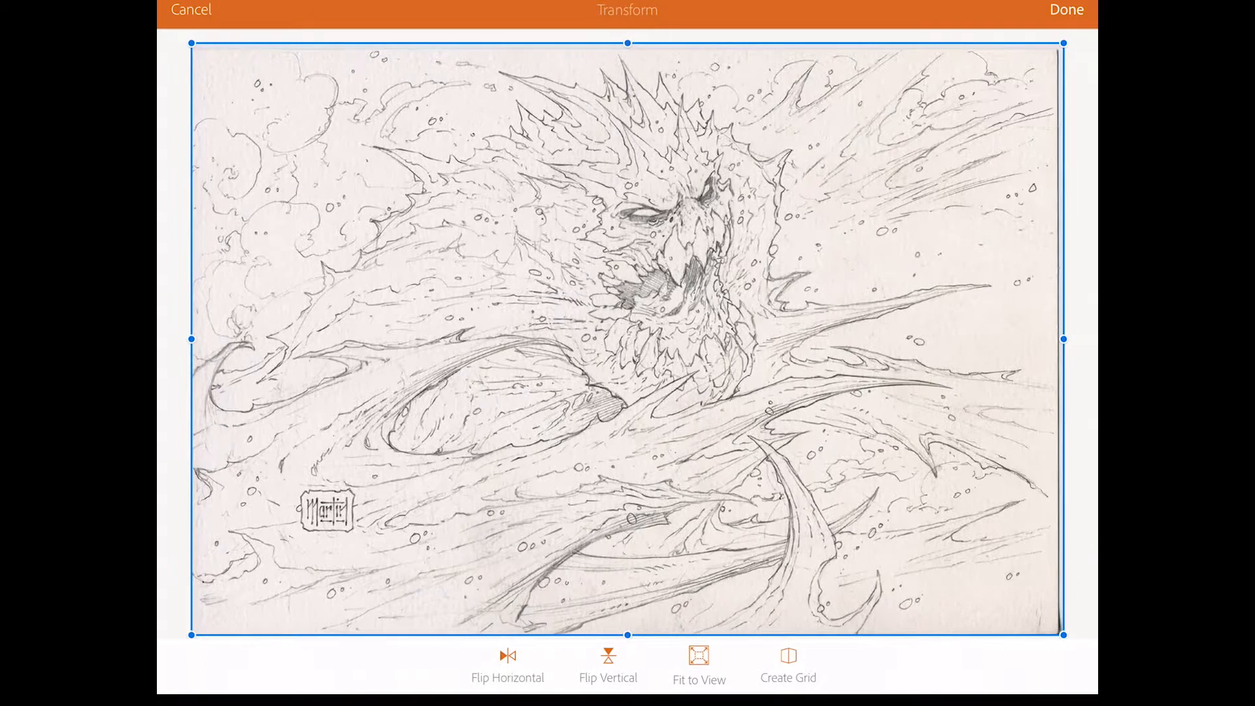
pyautogui.click(1066, 10)
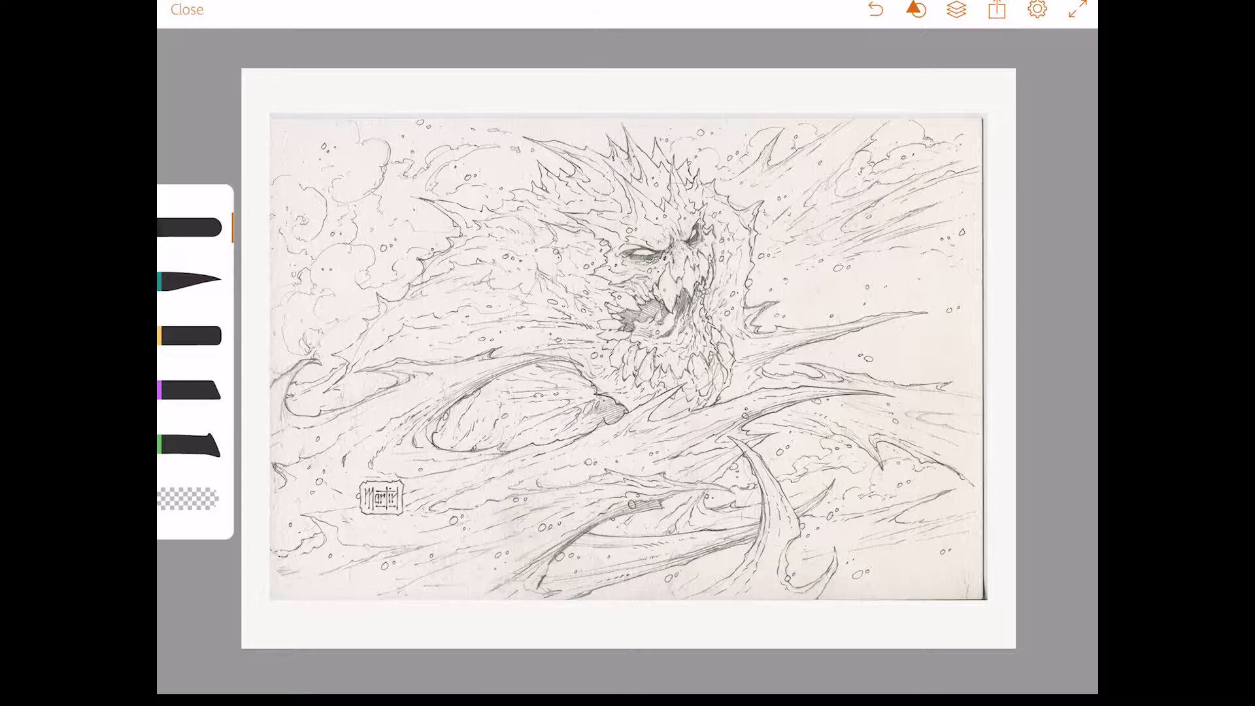
# Select the first brush, shrink its size to a thin line and adjust its opacity slider
pyautogui.click(192, 450)
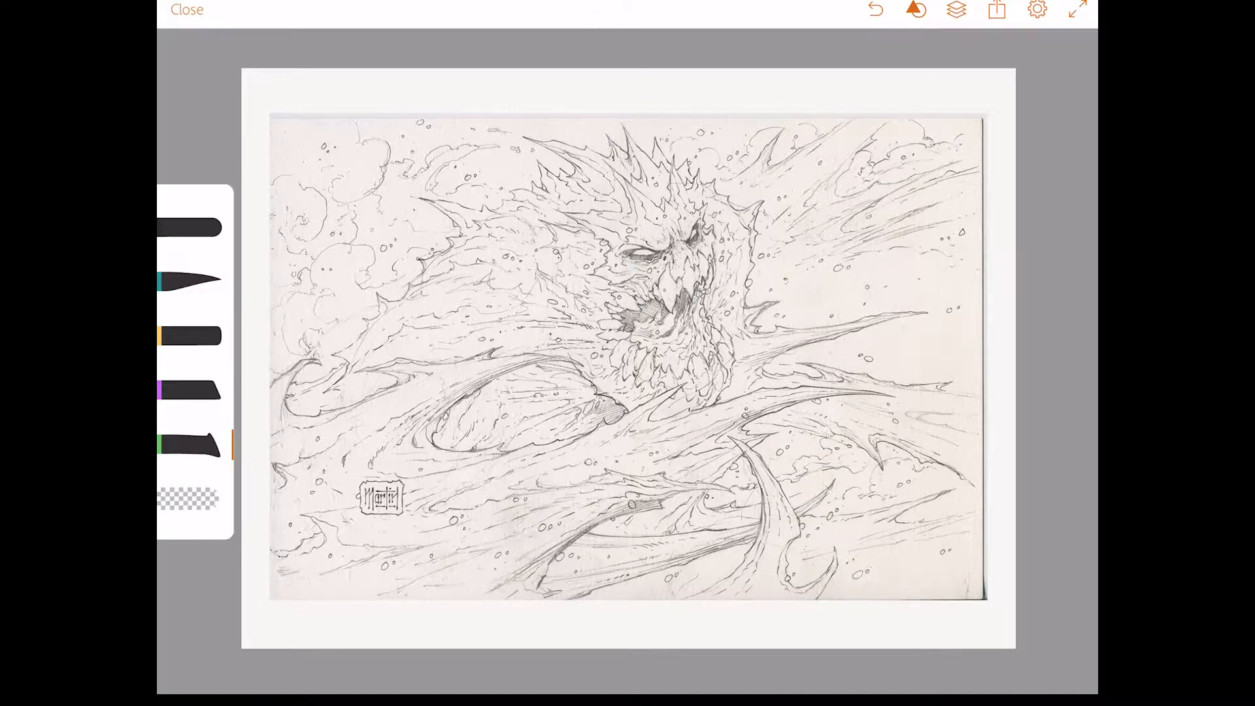
pyautogui.click(207, 227)
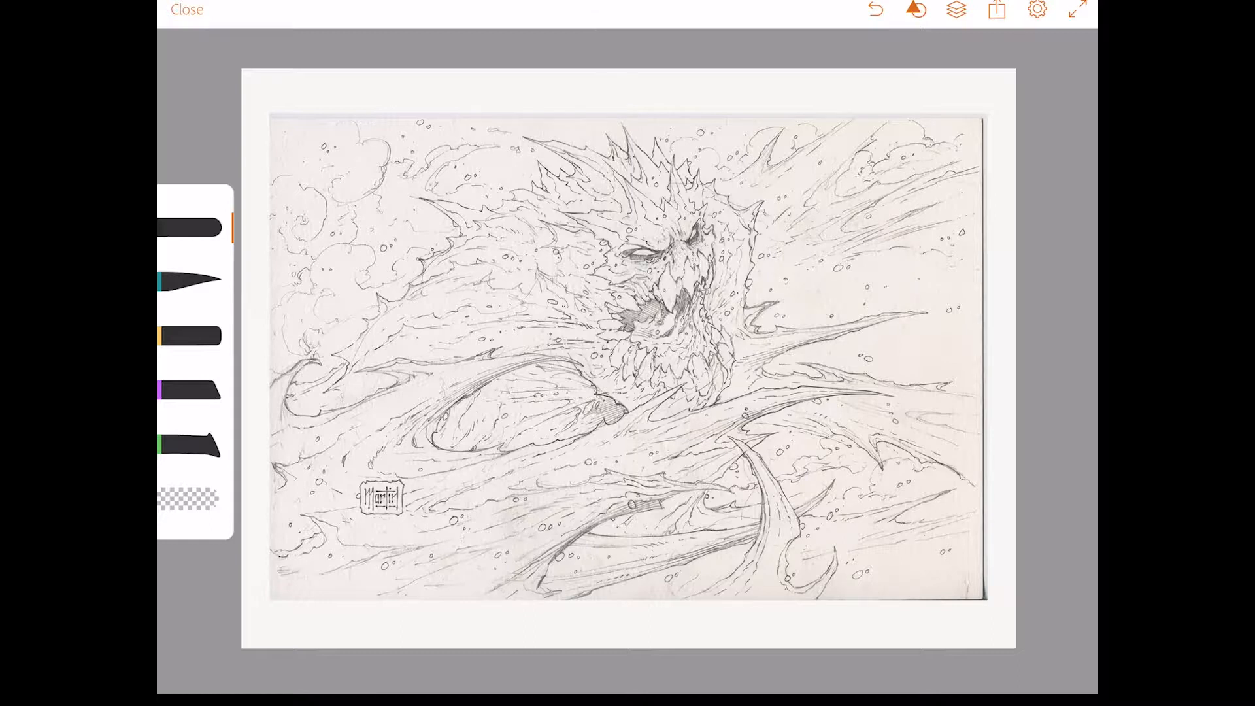
pyautogui.click(193, 222)
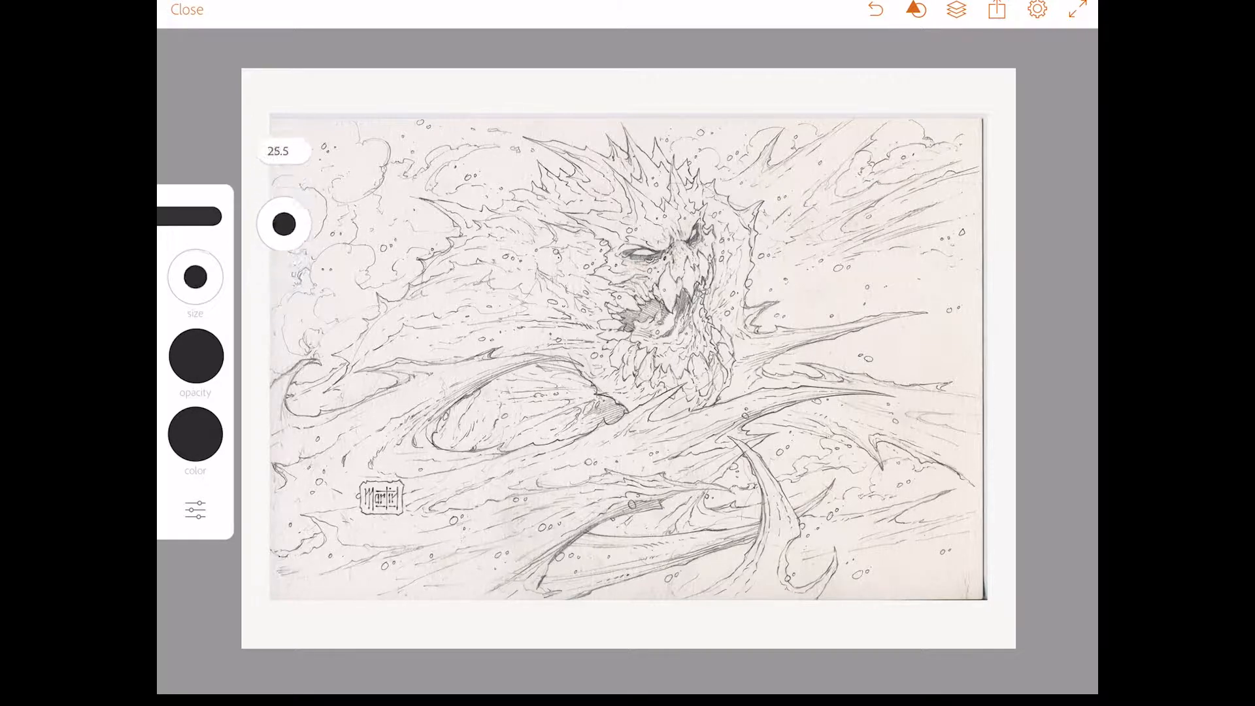
pyautogui.moveTo(285, 223); pyautogui.dragTo(278, 280)
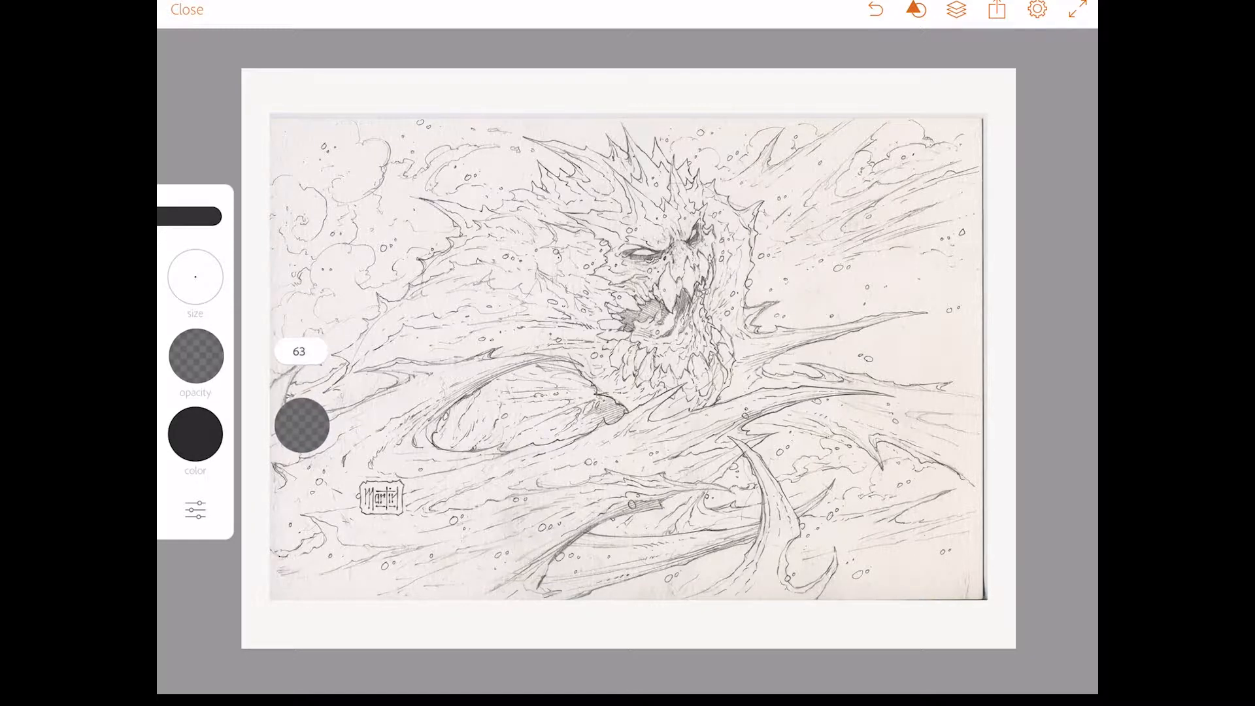
pyautogui.moveTo(302, 431); pyautogui.dragTo(303, 445)
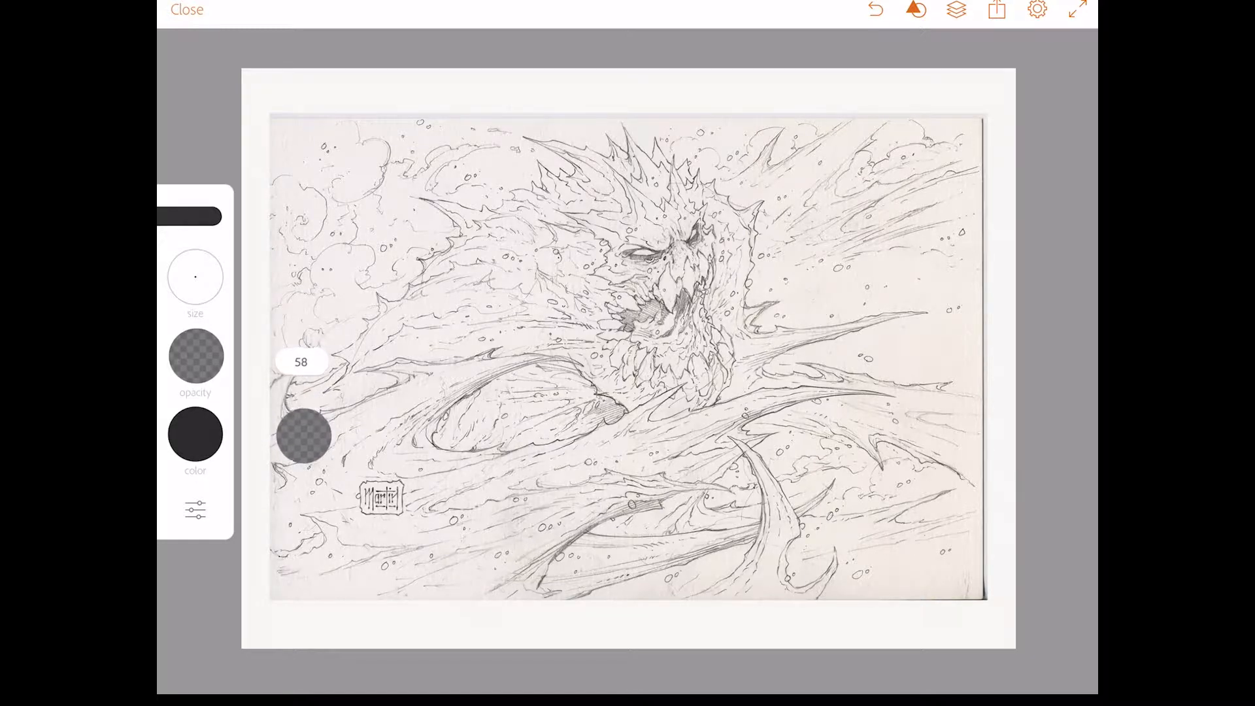
pyautogui.moveTo(303, 437); pyautogui.dragTo(303, 327)
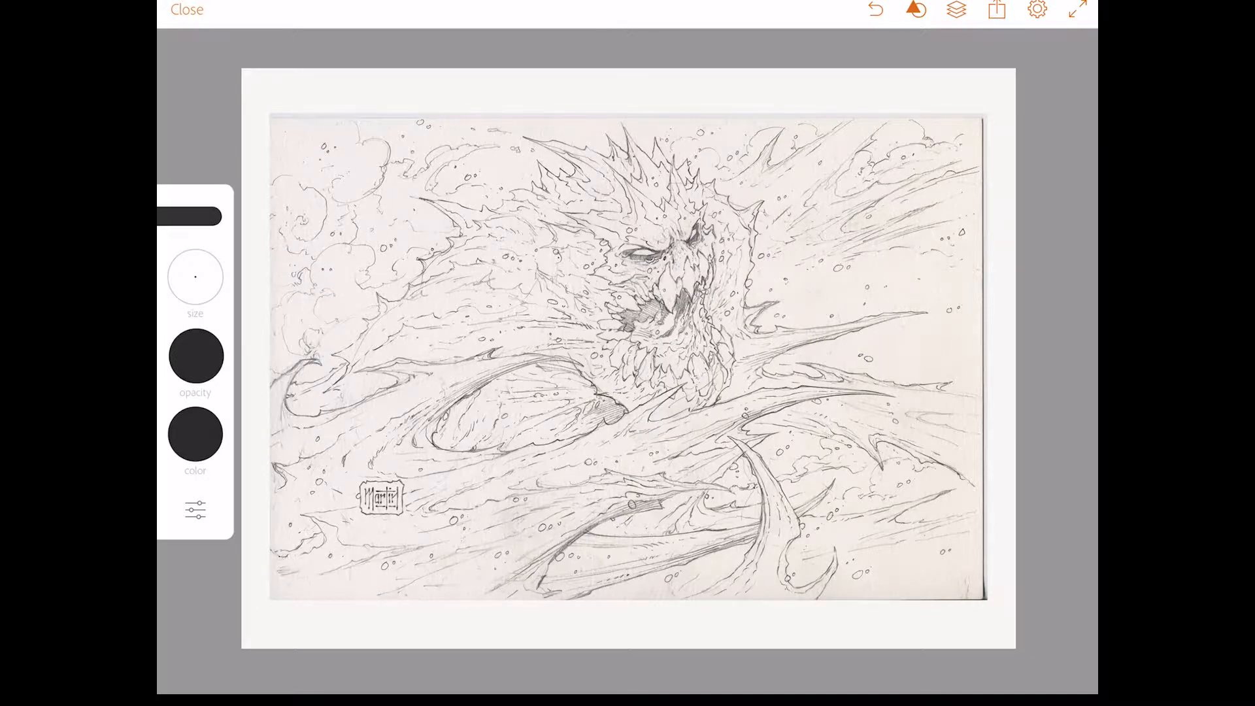
# Browse Themes and My Library colours, then set the brush colour to pure black in the Picker
pyautogui.click(195, 435)
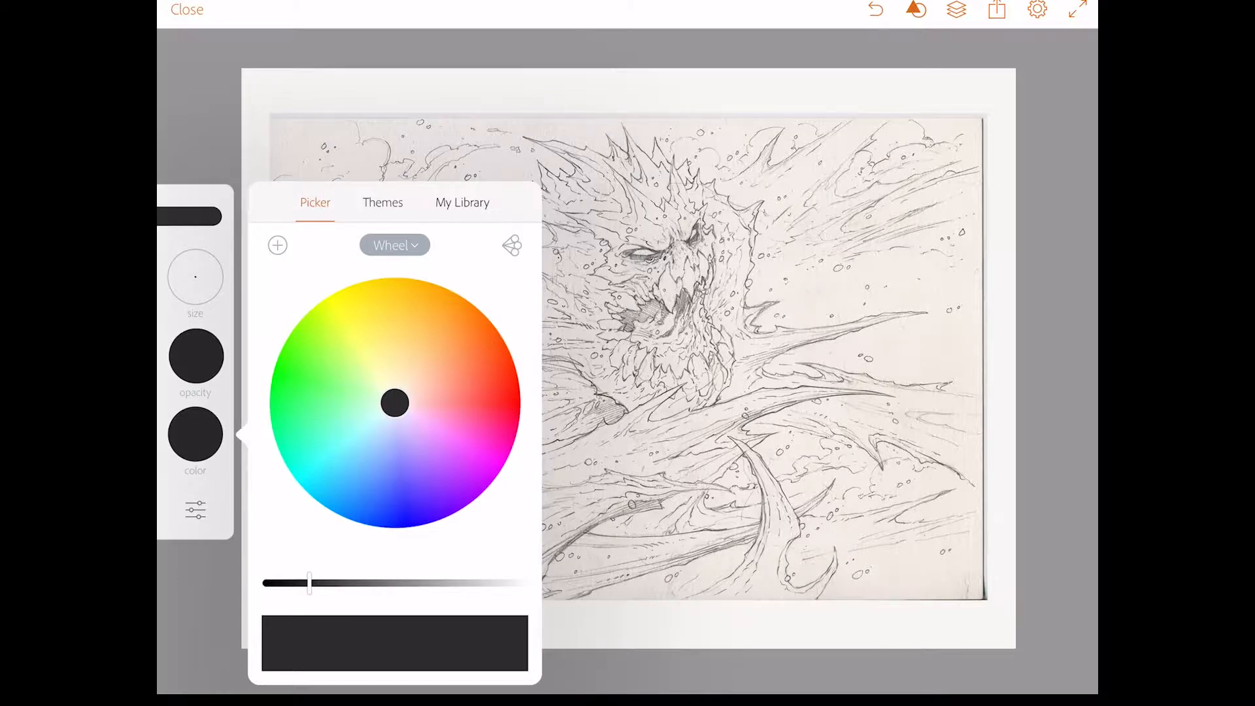
pyautogui.click(382, 202)
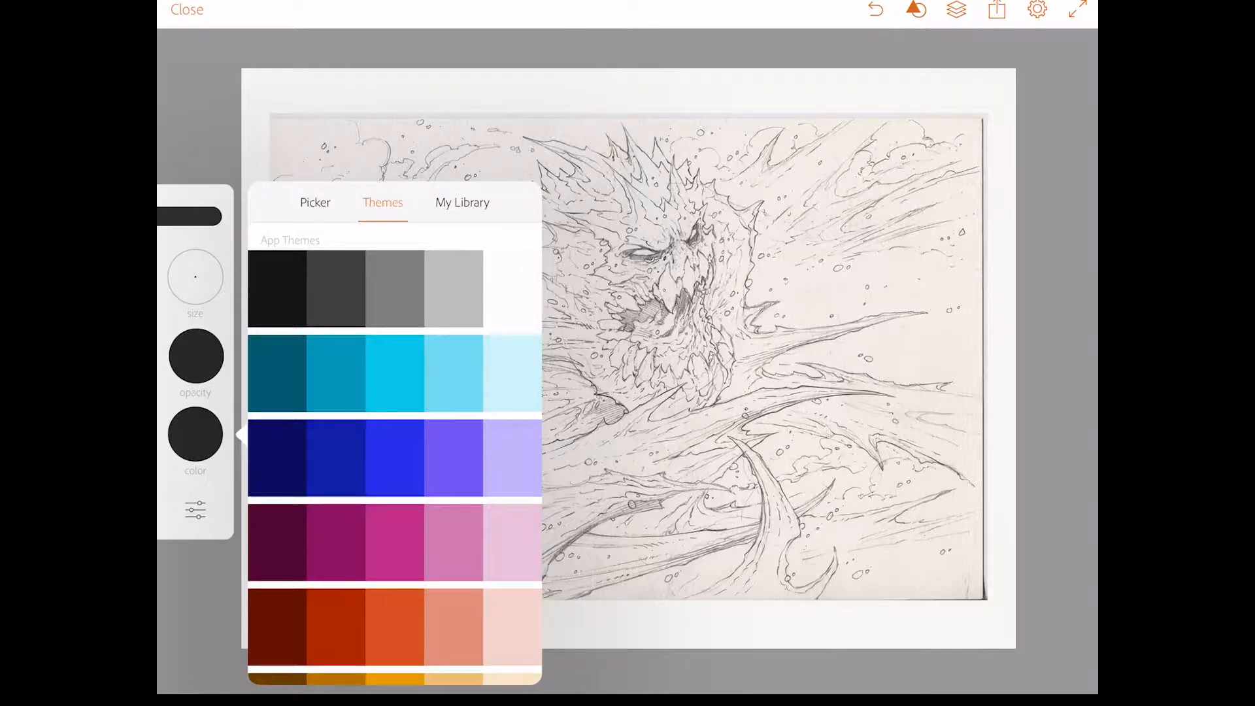
pyautogui.click(463, 203)
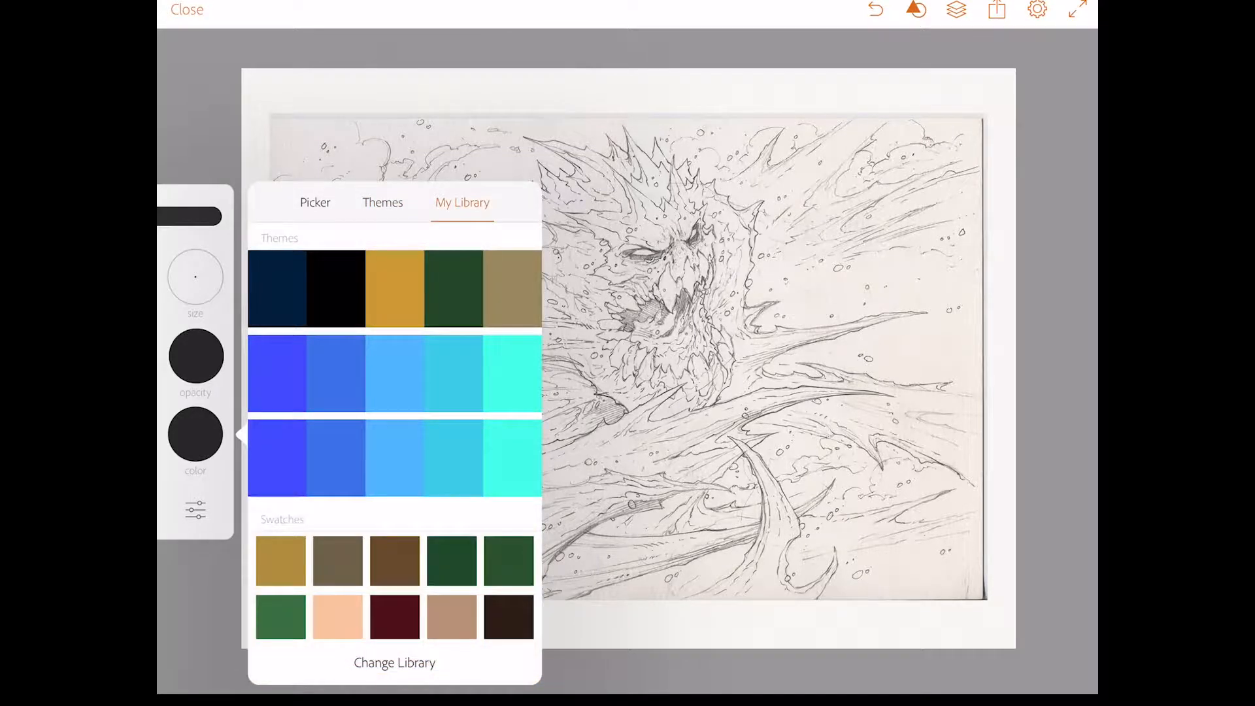
pyautogui.click(315, 203)
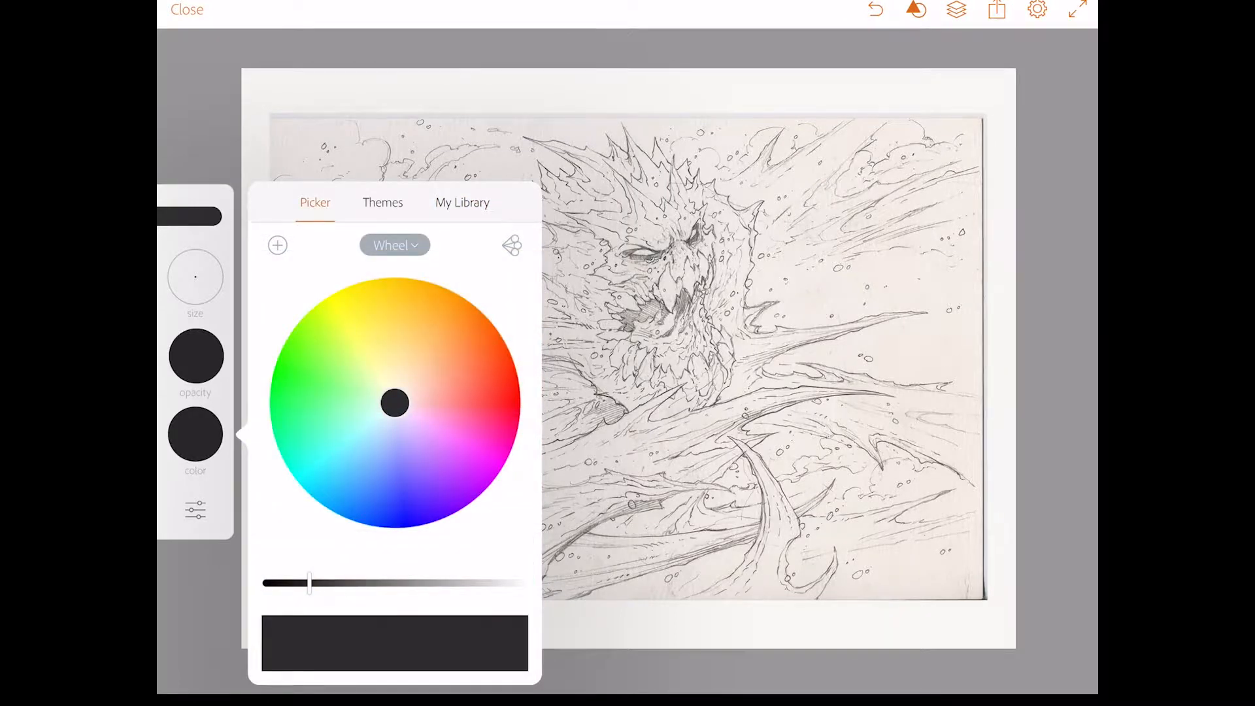
pyautogui.moveTo(308, 582); pyautogui.dragTo(336, 582)
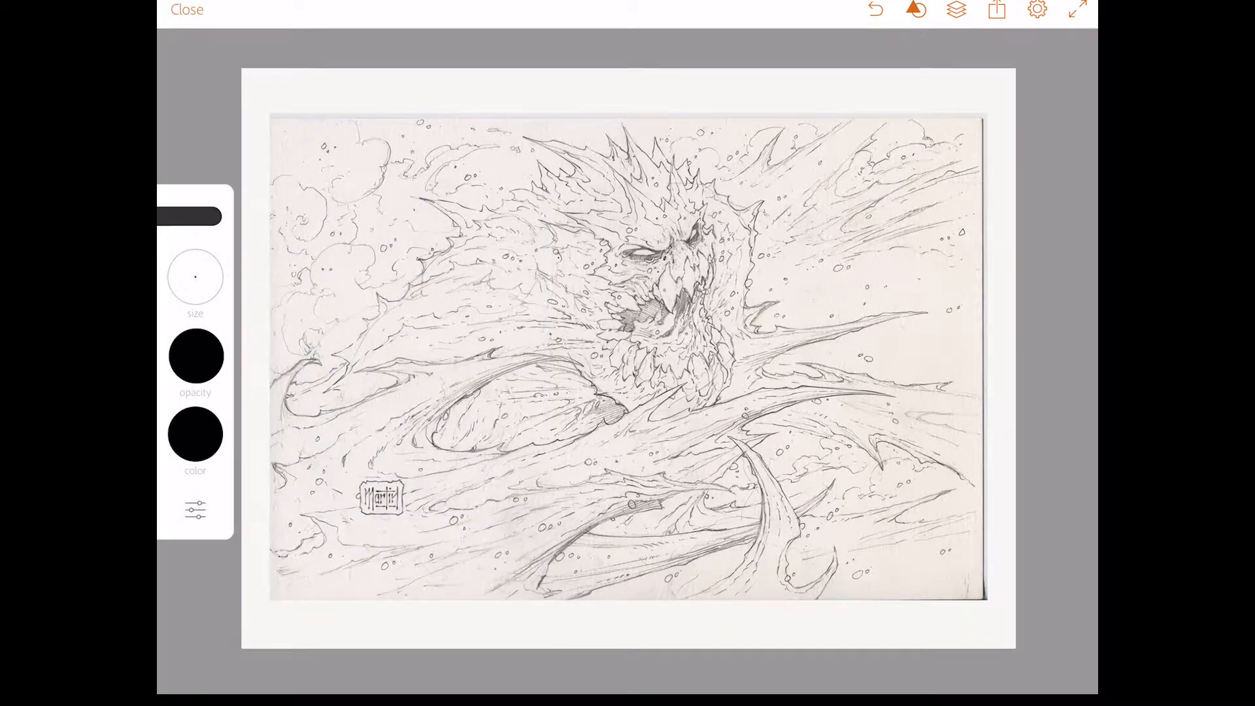
# In the brush settings, drag the Taper slider back and forth until it settles around 78%
pyautogui.click(195, 511)
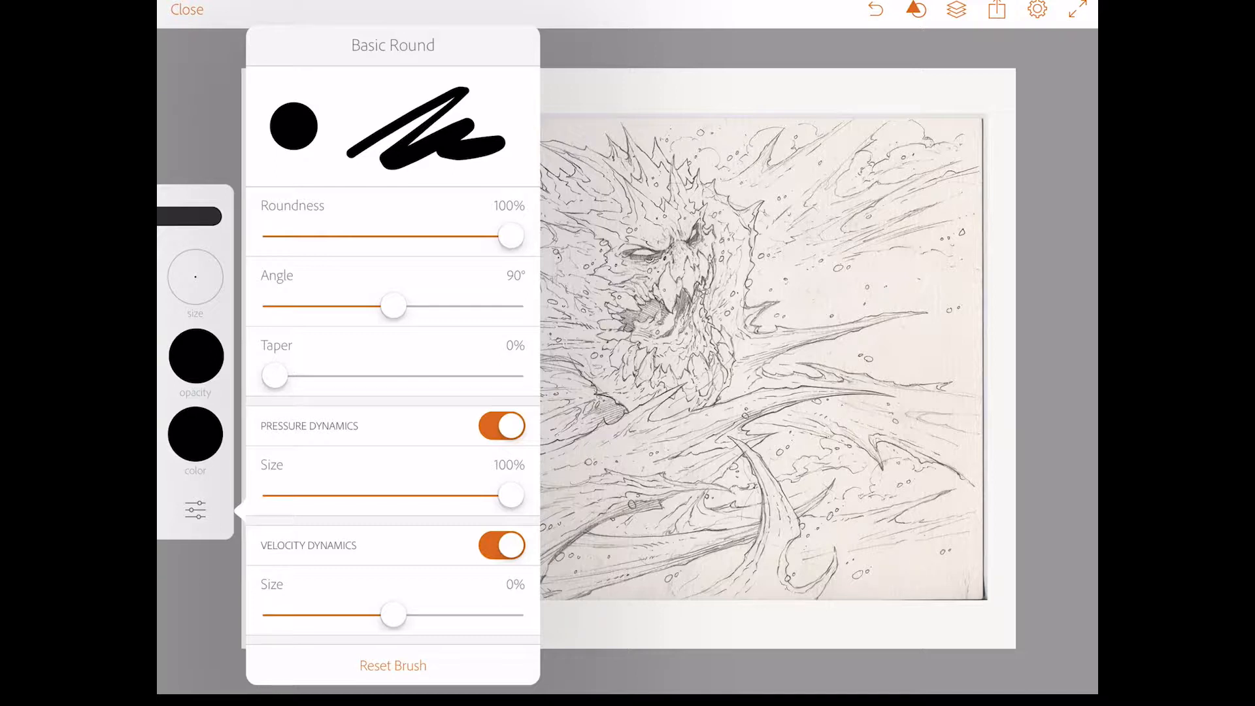
pyautogui.moveTo(275, 375); pyautogui.dragTo(384, 374)
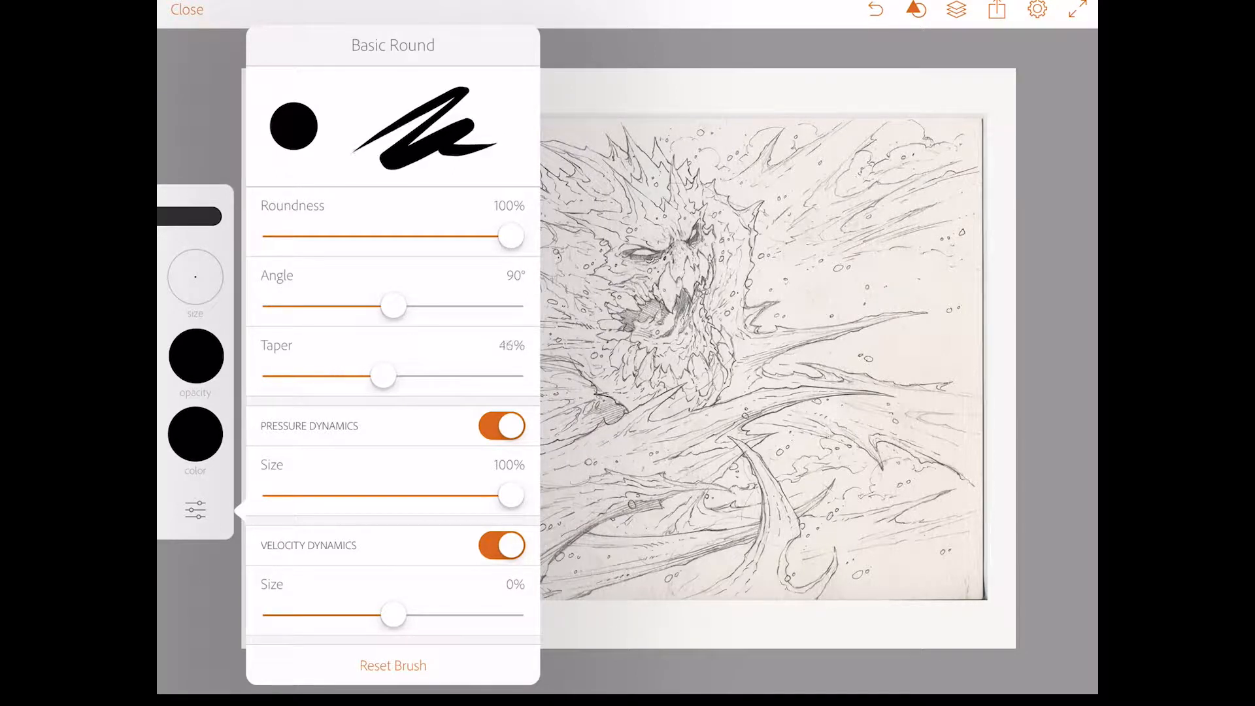
pyautogui.moveTo(384, 375); pyautogui.dragTo(360, 375)
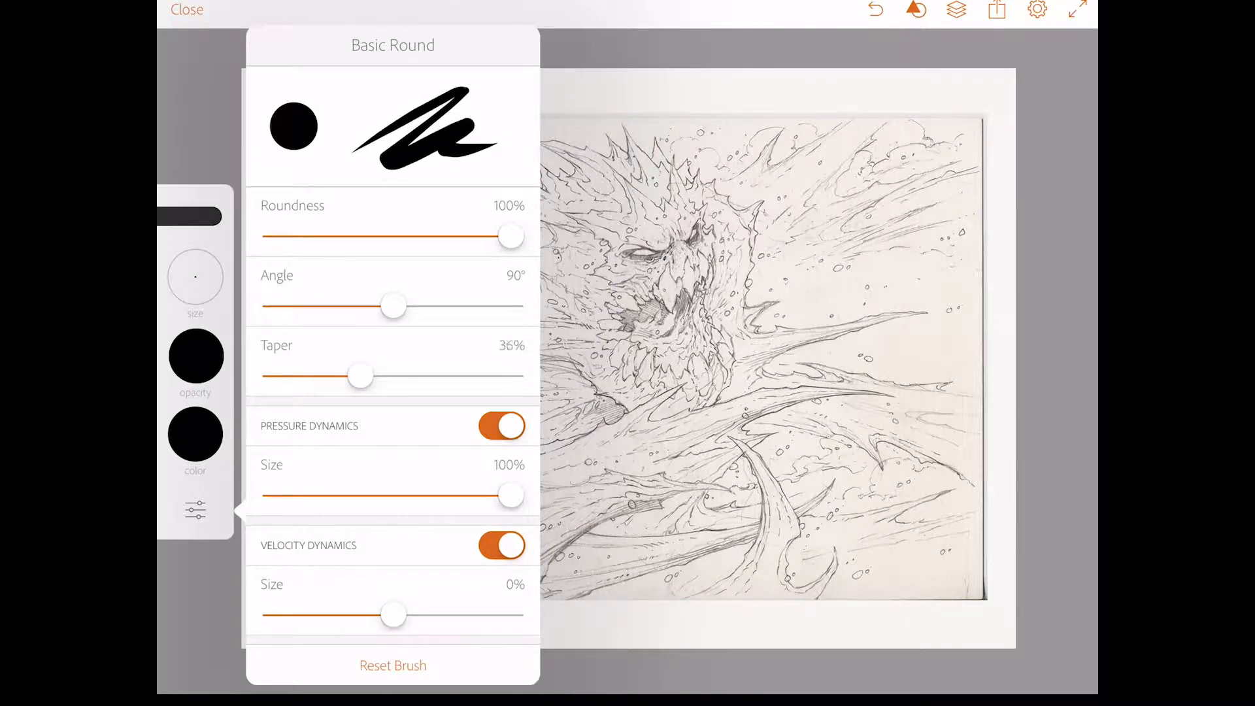
pyautogui.moveTo(358, 374); pyautogui.dragTo(391, 375)
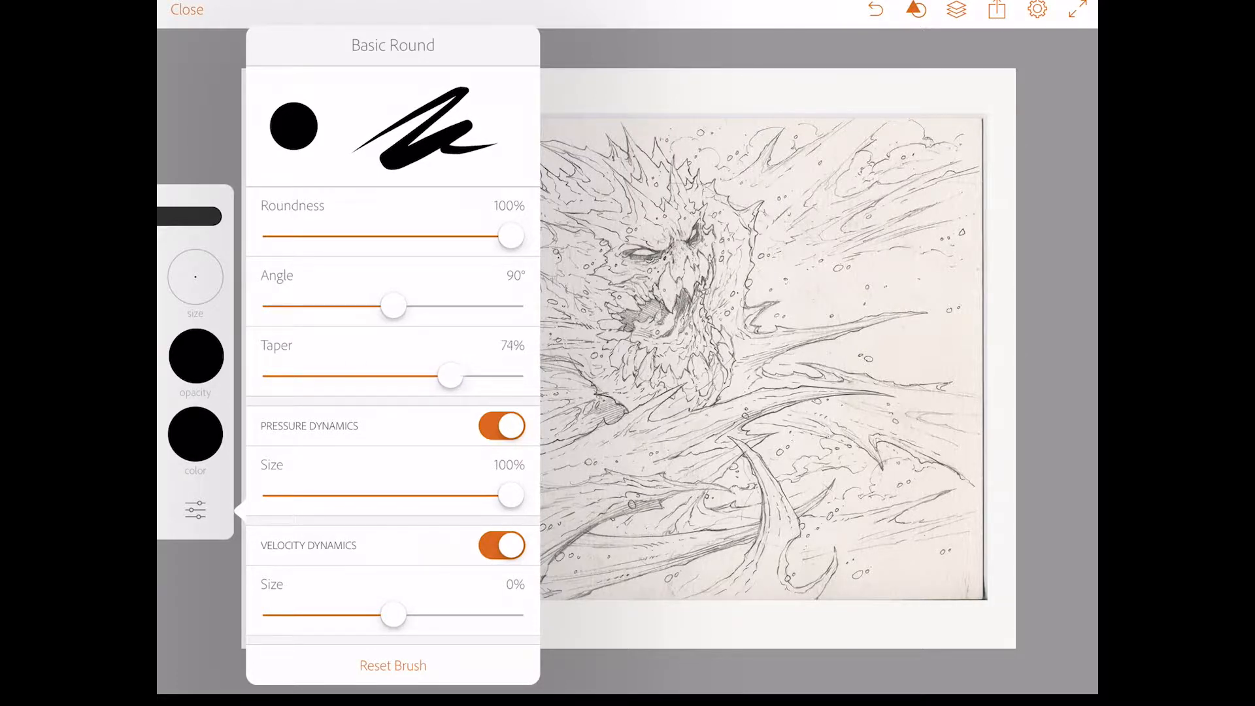
pyautogui.moveTo(449, 375); pyautogui.dragTo(425, 375)
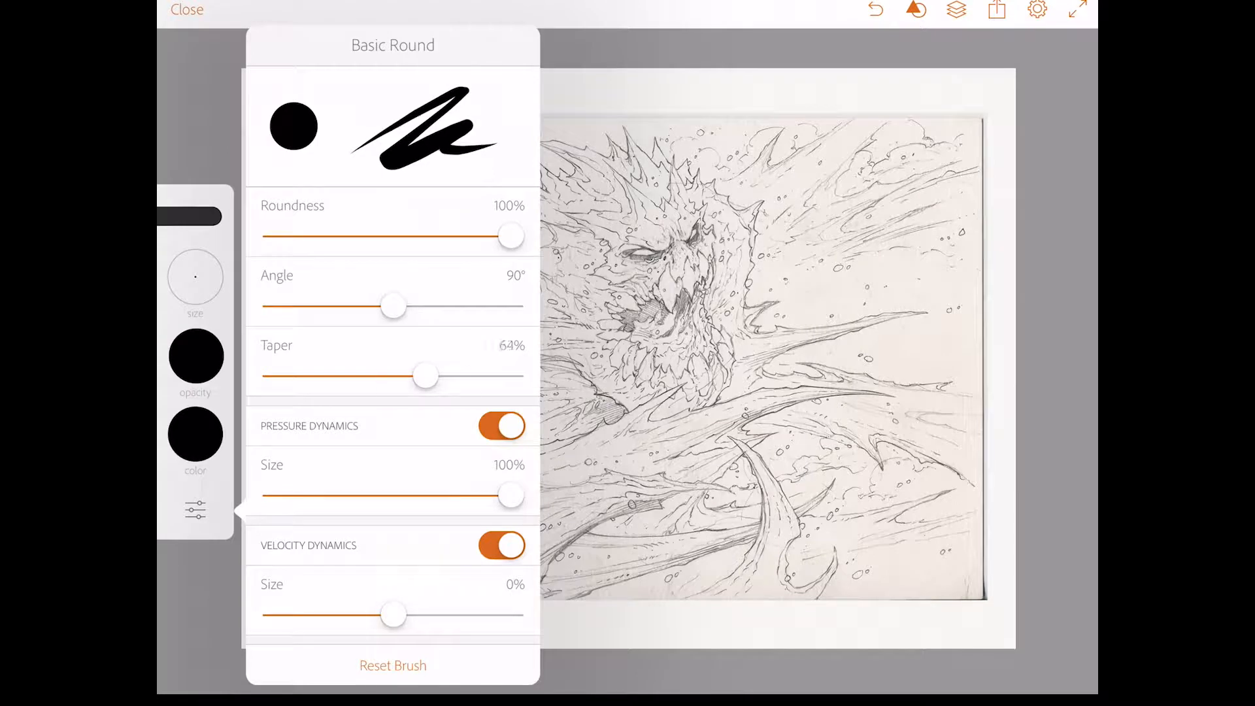
pyautogui.moveTo(425, 375); pyautogui.dragTo(415, 376)
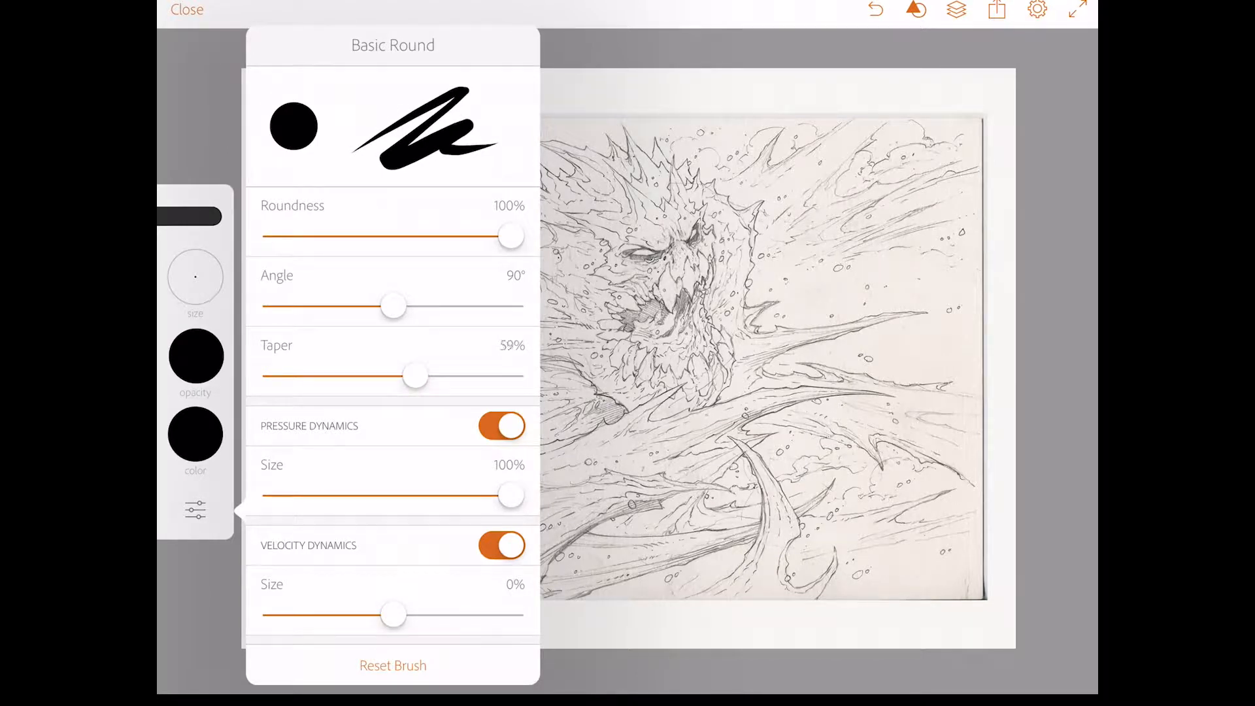
pyautogui.moveTo(413, 375); pyautogui.dragTo(436, 376)
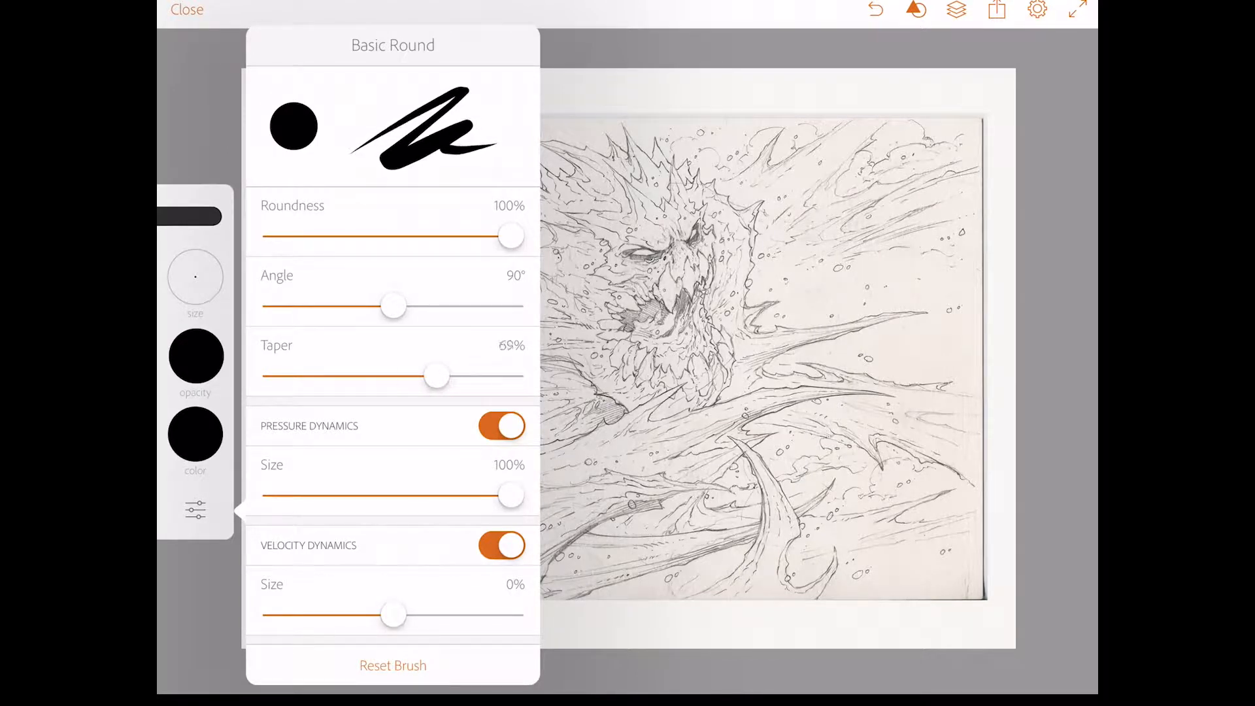
pyautogui.moveTo(437, 375); pyautogui.dragTo(414, 375)
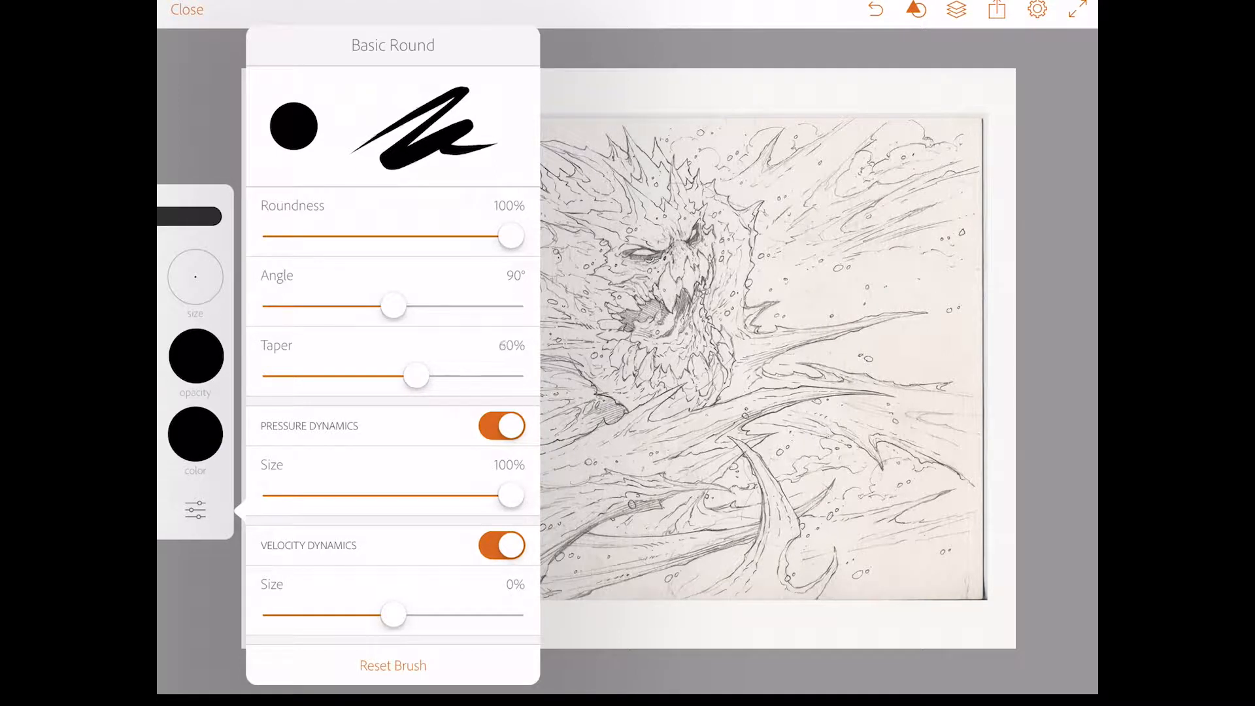
pyautogui.moveTo(417, 374); pyautogui.dragTo(468, 375)
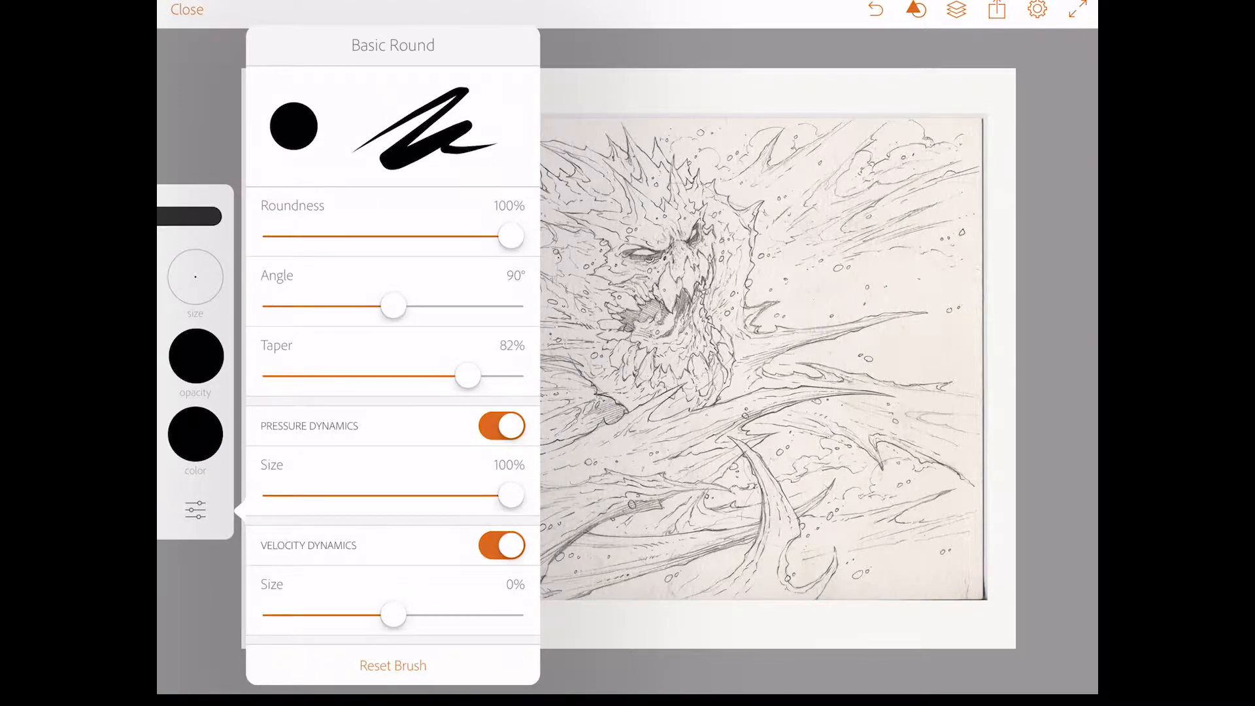
pyautogui.moveTo(468, 376); pyautogui.dragTo(467, 377)
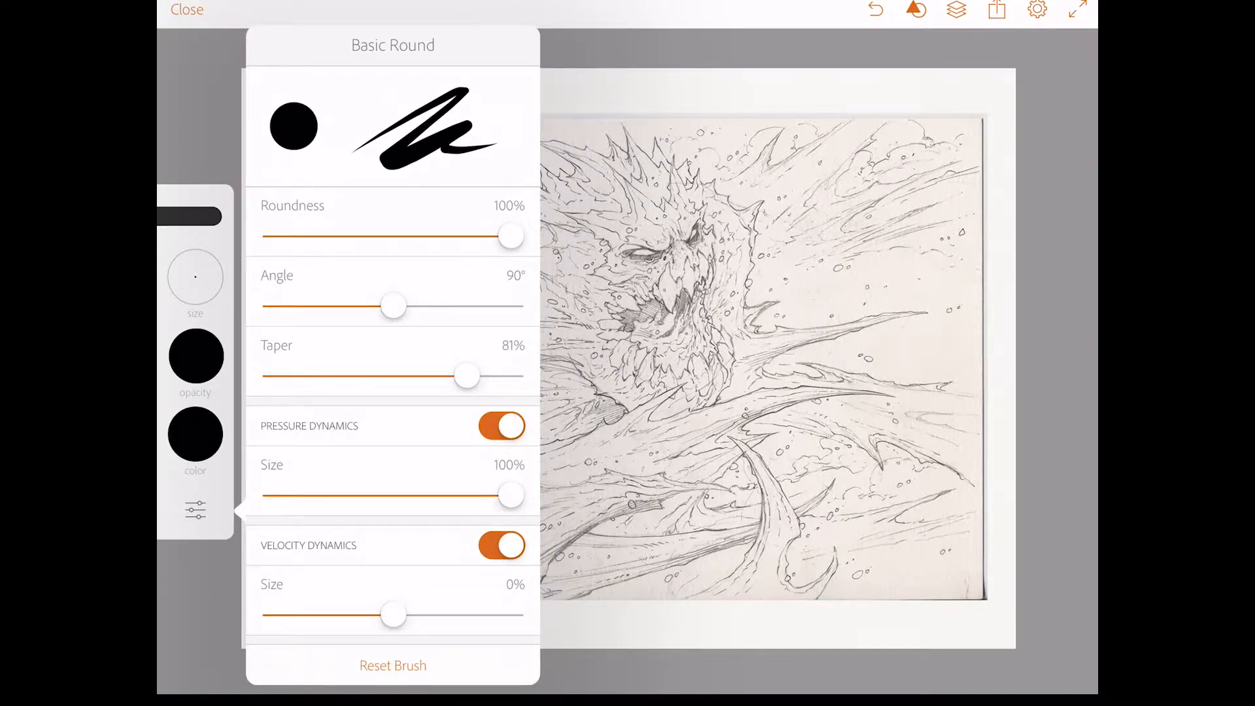
pyautogui.moveTo(467, 376); pyautogui.dragTo(468, 375)
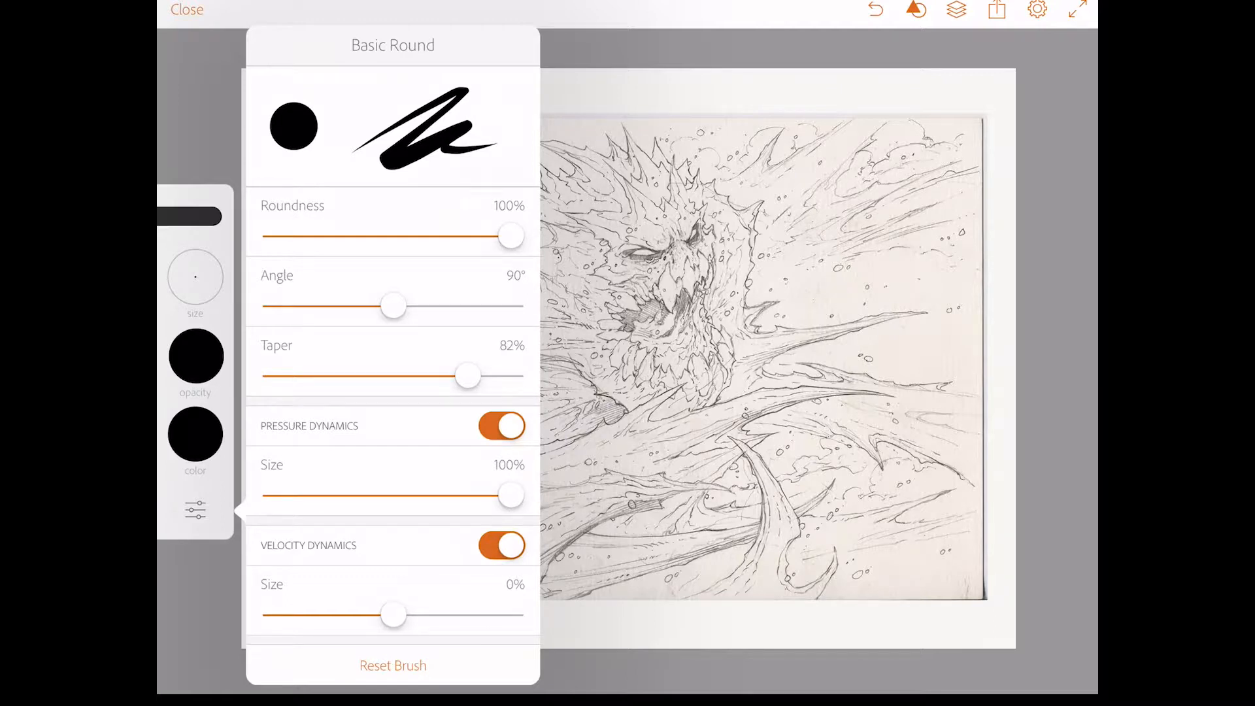
pyautogui.moveTo(469, 375); pyautogui.dragTo(462, 376)
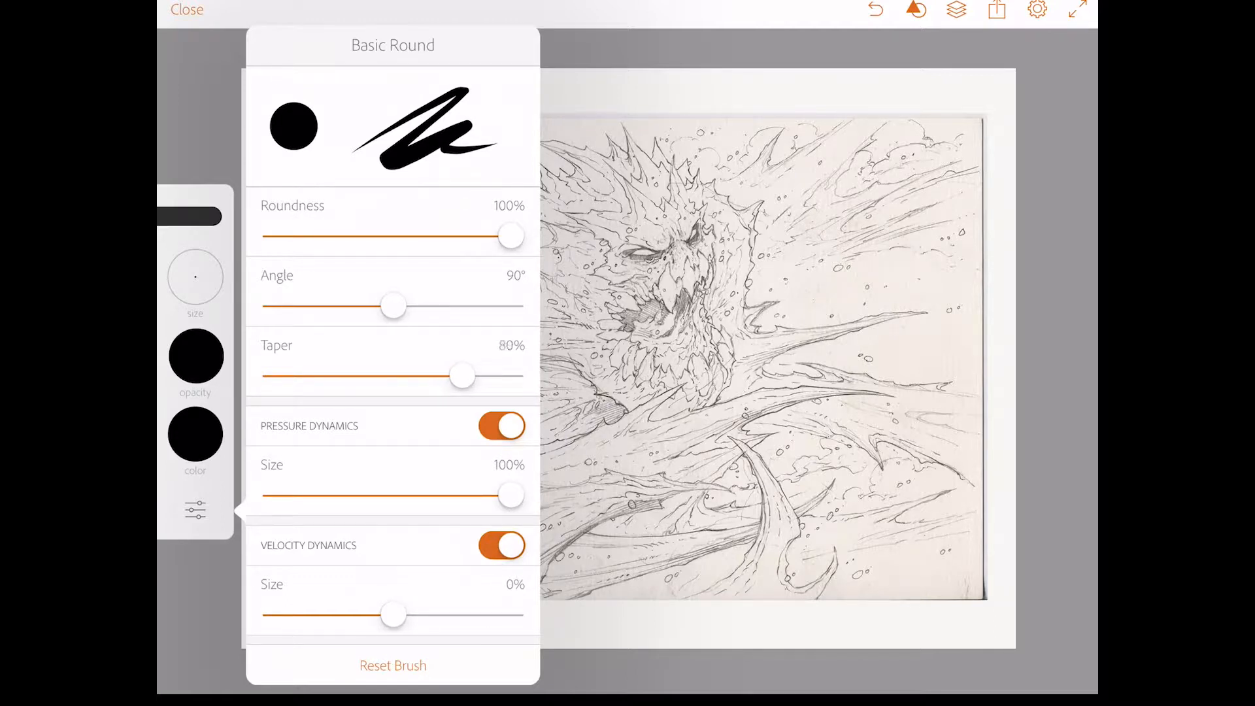
pyautogui.moveTo(463, 376); pyautogui.dragTo(460, 375)
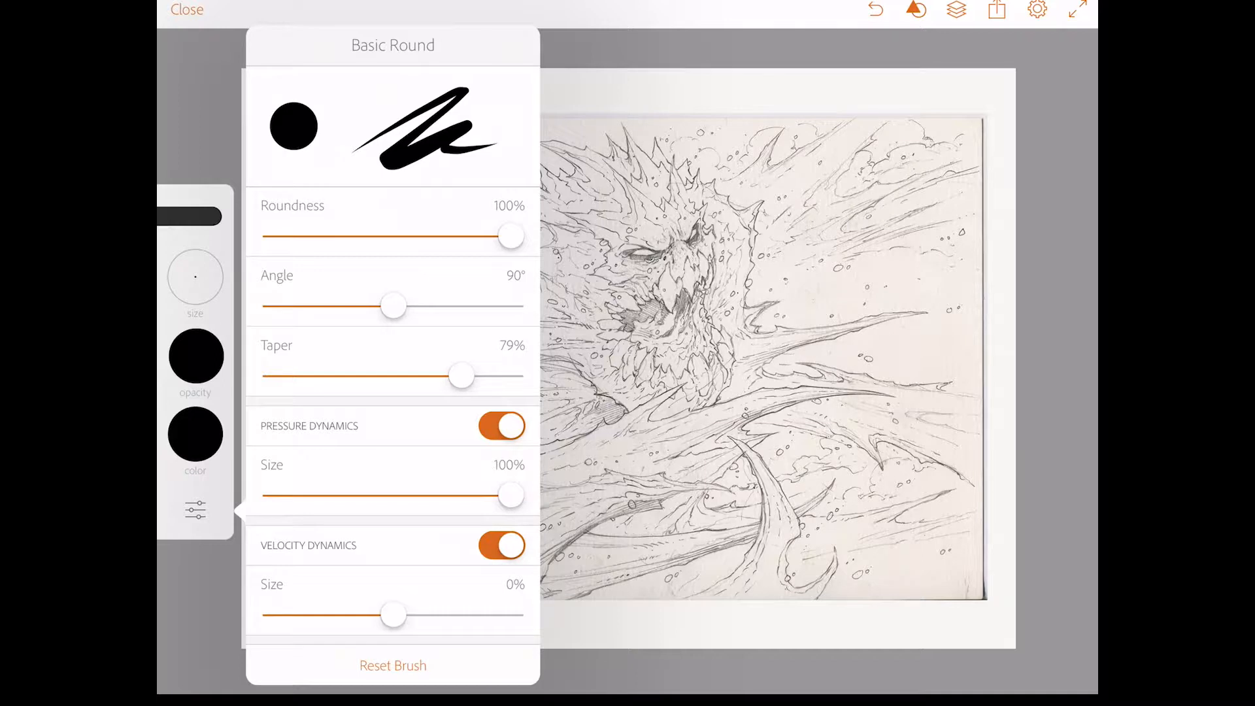
pyautogui.moveTo(462, 376); pyautogui.dragTo(457, 375)
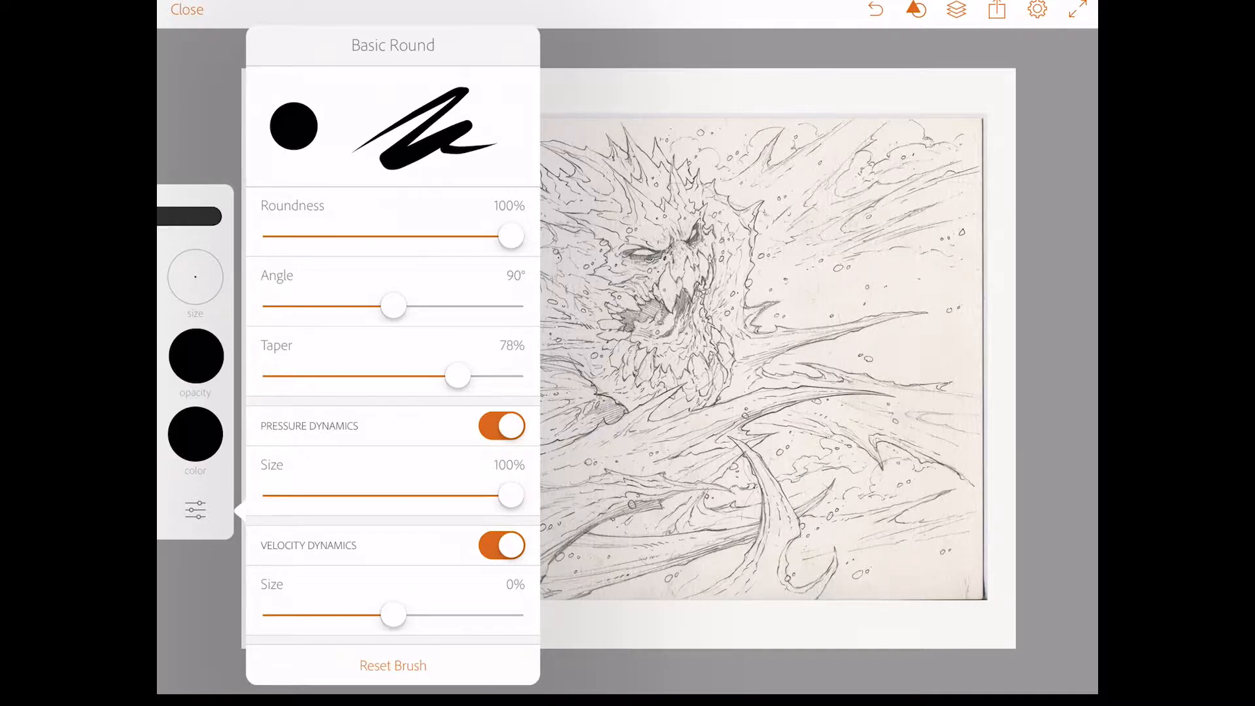
pyautogui.moveTo(457, 374); pyautogui.dragTo(464, 375)
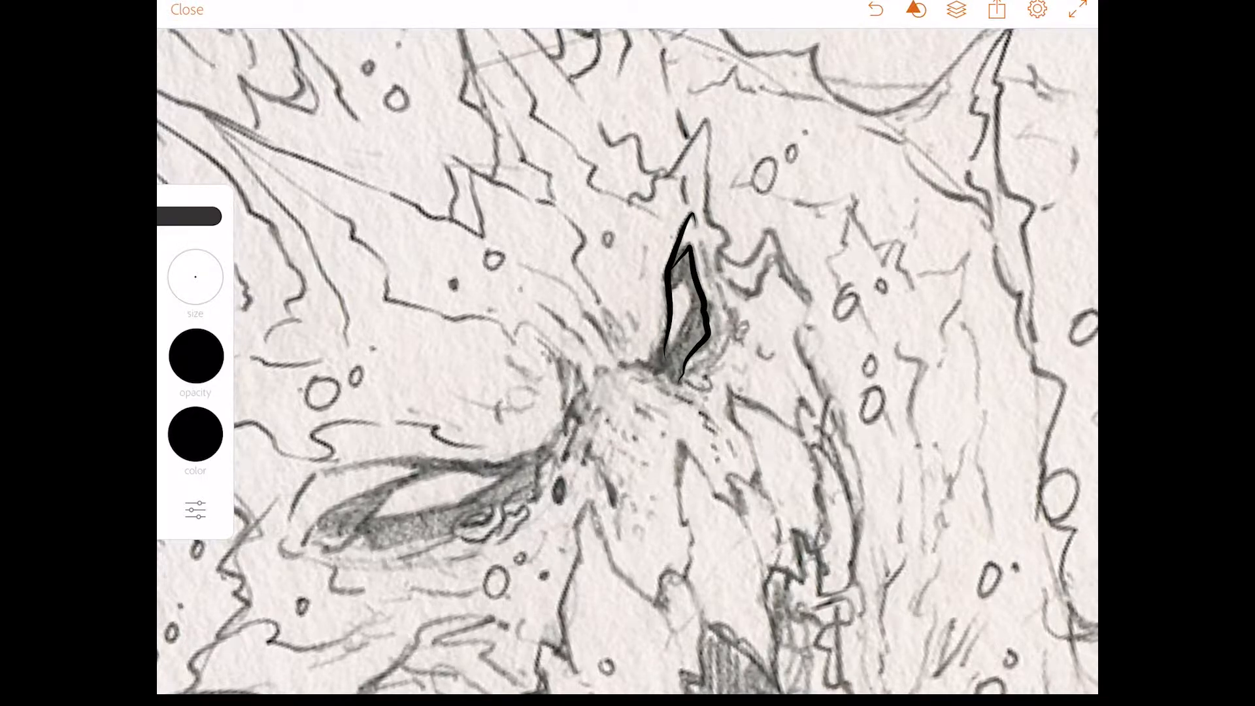
# Ink the spike outline, a curved stroke beside it, the brow and the eye-socket curve over the sketch
pyautogui.moveTo(568, 292); pyautogui.dragTo(673, 372)
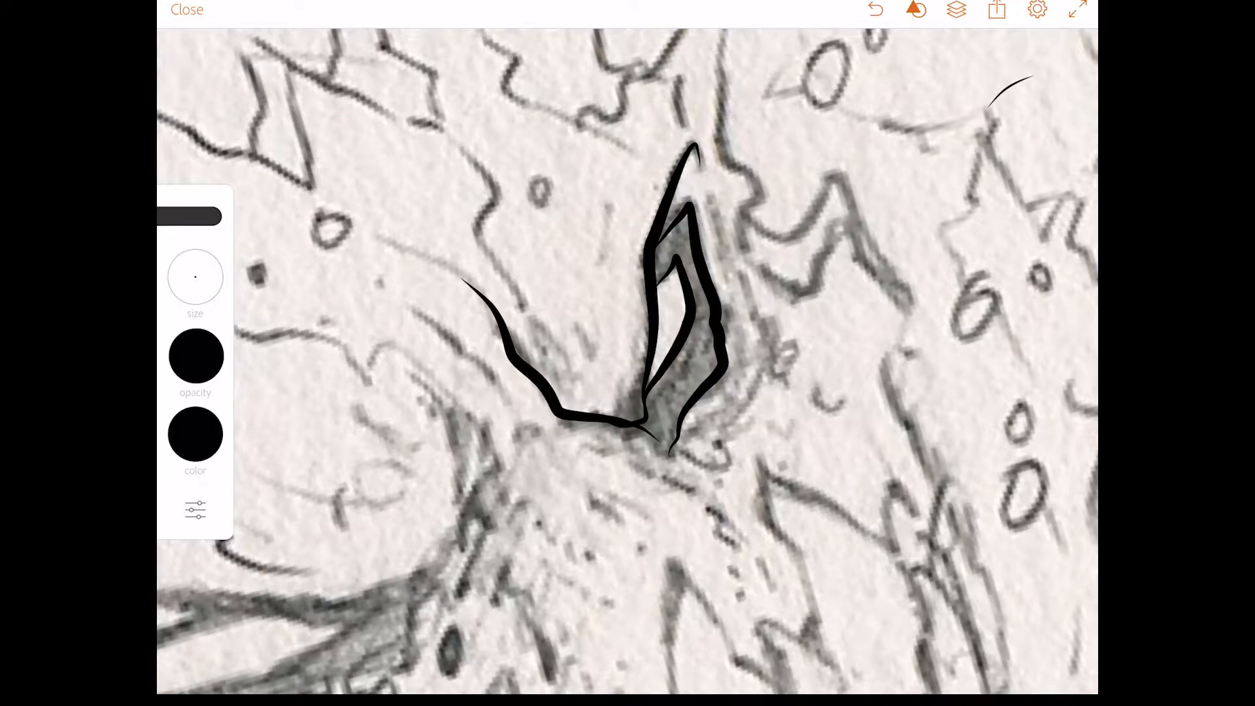
pyautogui.moveTo(656, 304); pyautogui.dragTo(645, 417)
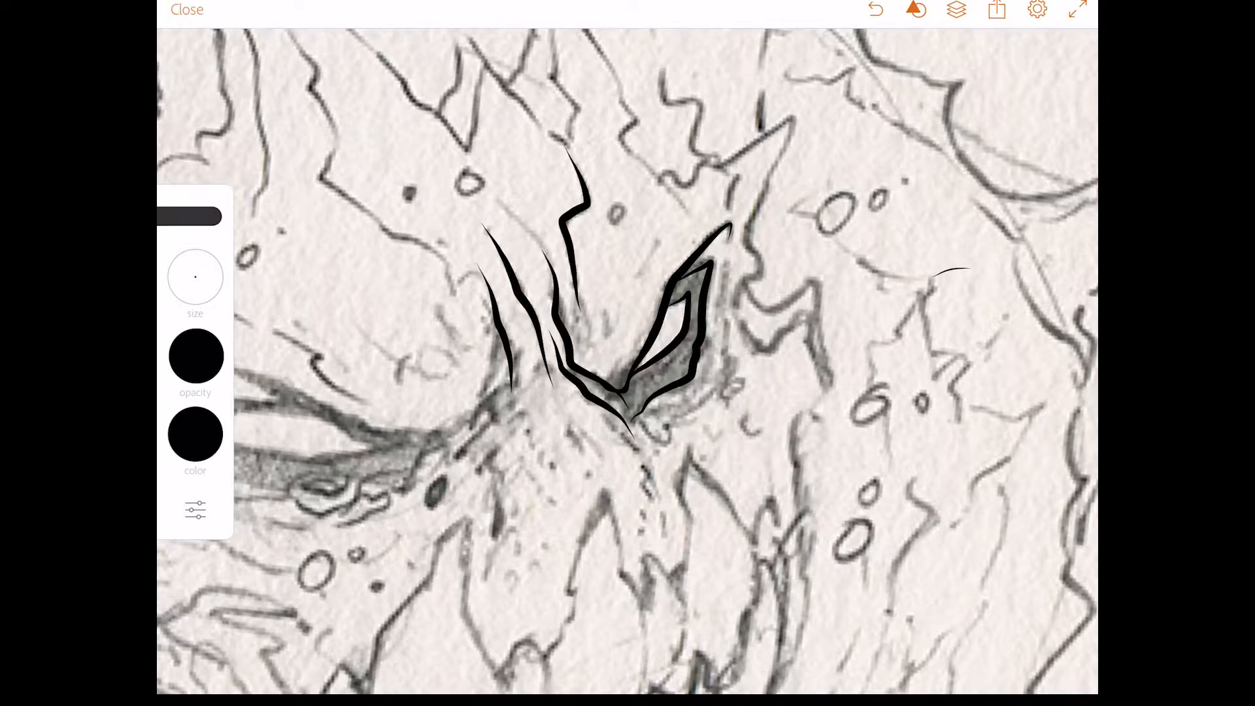
pyautogui.moveTo(560, 400); pyautogui.dragTo(657, 481)
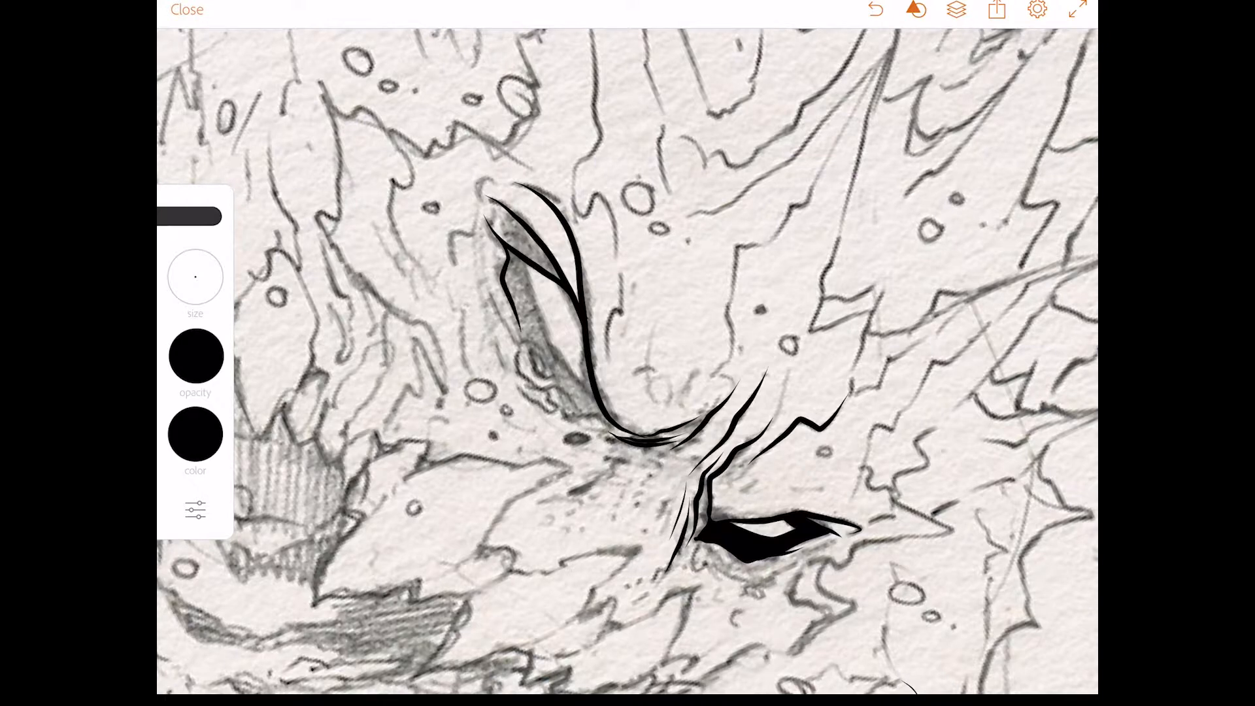
pyautogui.moveTo(500, 248); pyautogui.dragTo(577, 412)
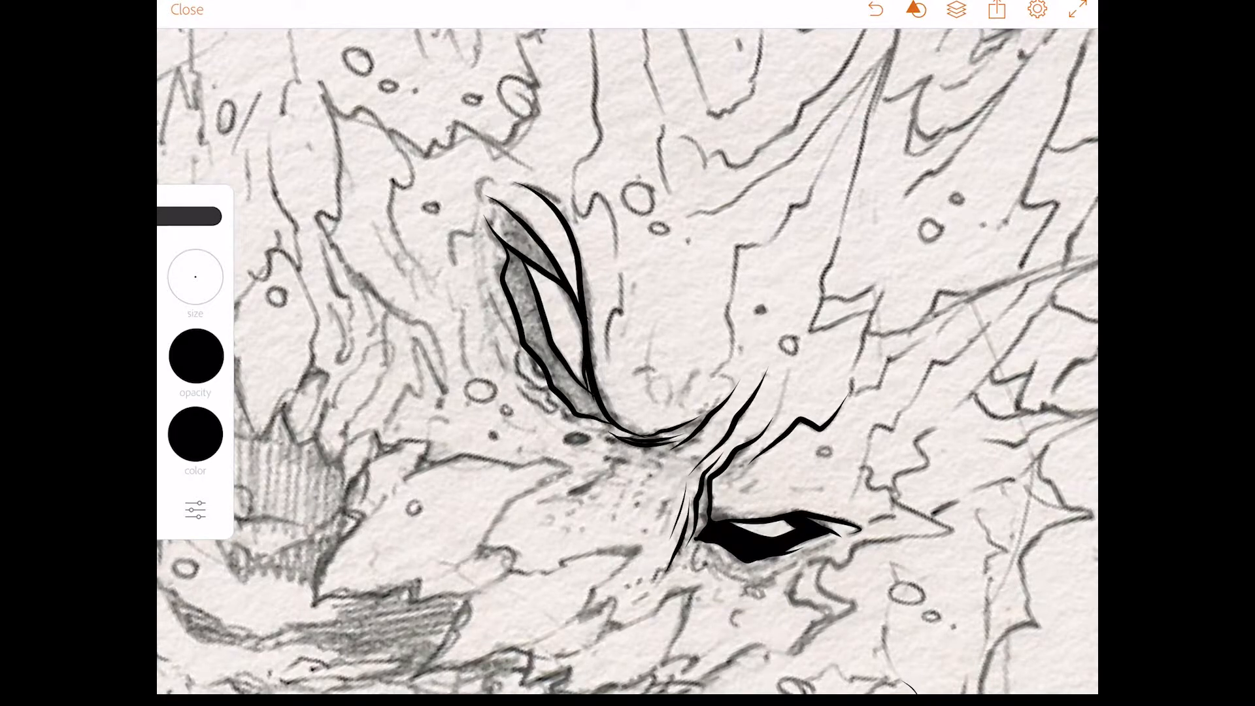
# Fill the dark eye shadow and add jagged, spiky outer strokes above the eye
pyautogui.click(522, 304)
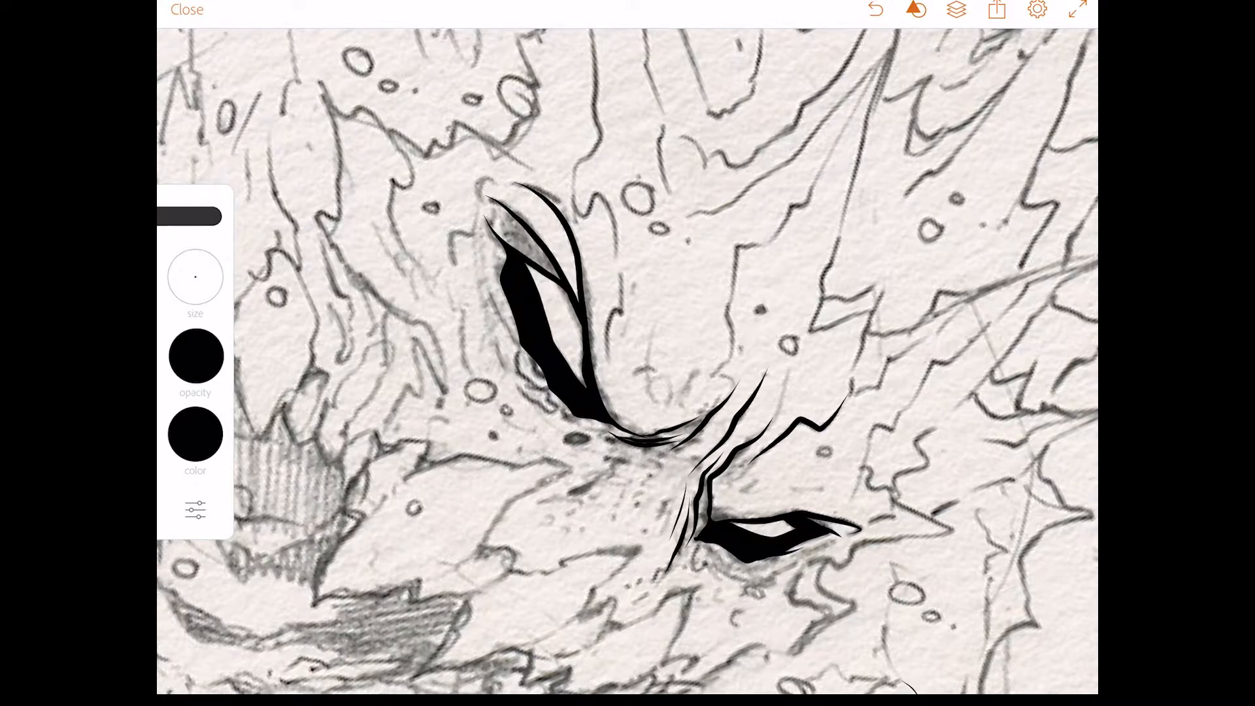
pyautogui.moveTo(477, 264); pyautogui.dragTo(545, 364)
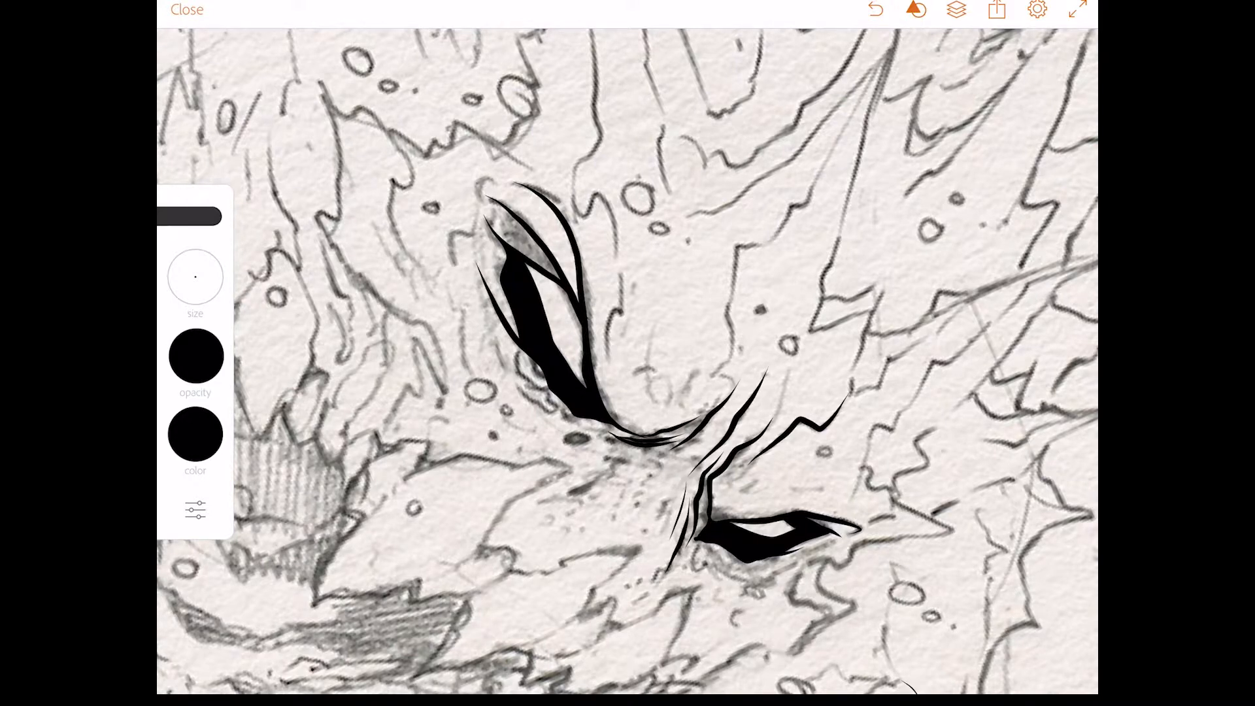
pyautogui.moveTo(496, 304); pyautogui.dragTo(552, 400)
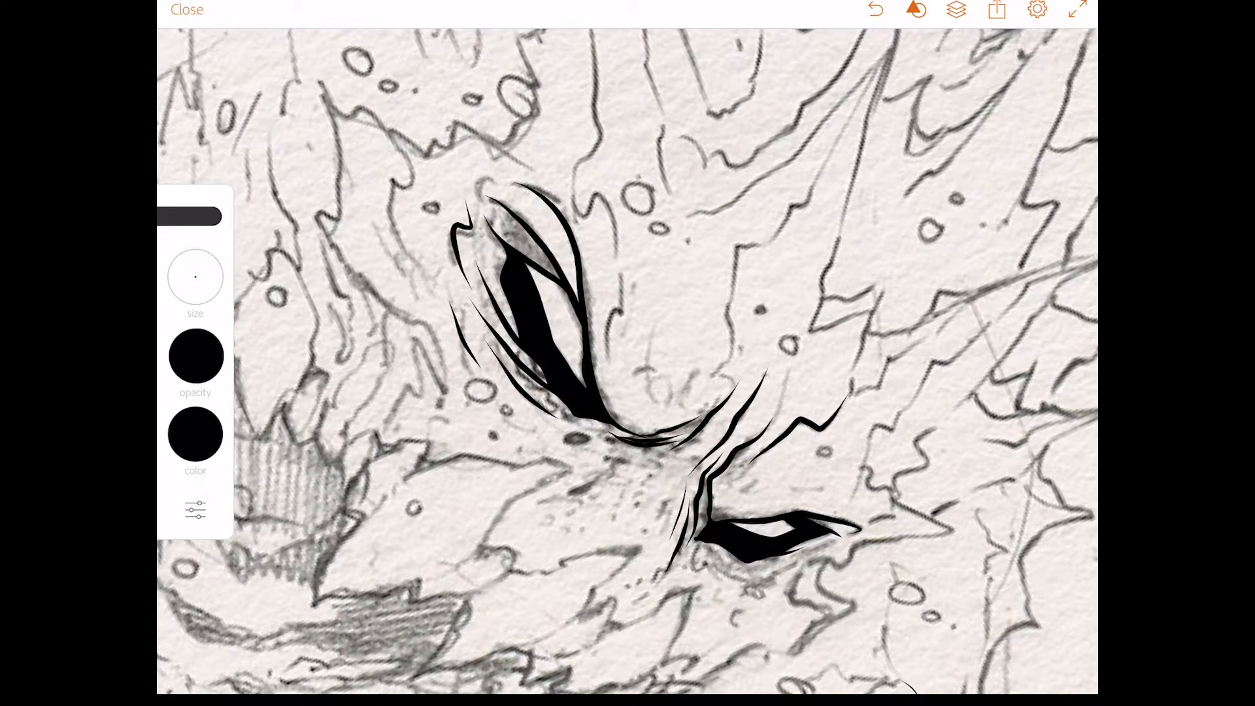
pyautogui.moveTo(572, 172); pyautogui.dragTo(588, 216)
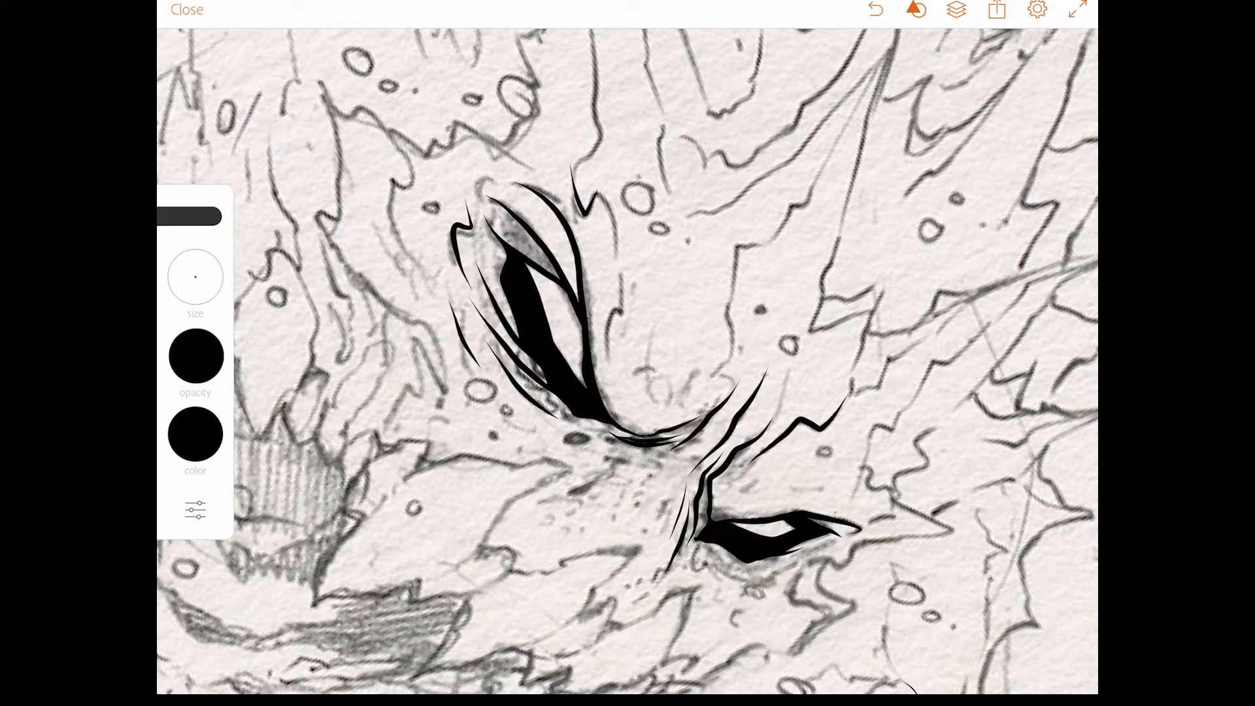
pyautogui.moveTo(584, 168); pyautogui.dragTo(613, 300)
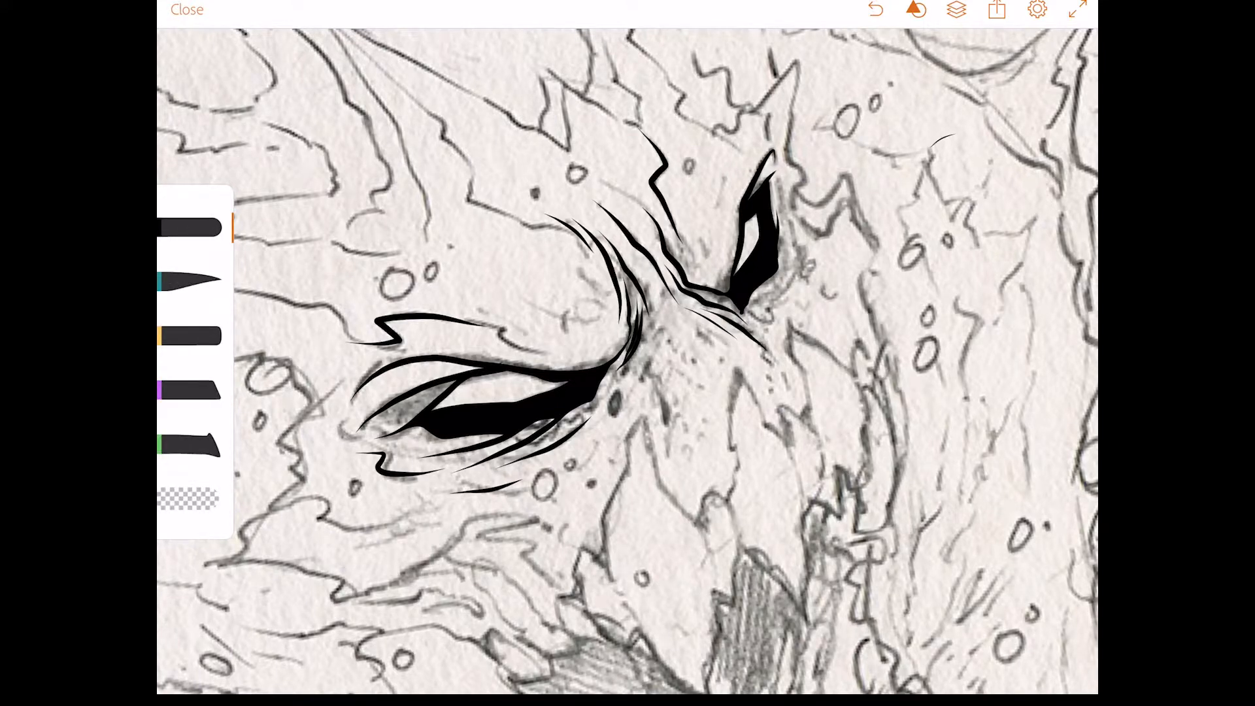
# Switch to the eraser and shrink its size down to 2.0
pyautogui.click(195, 500)
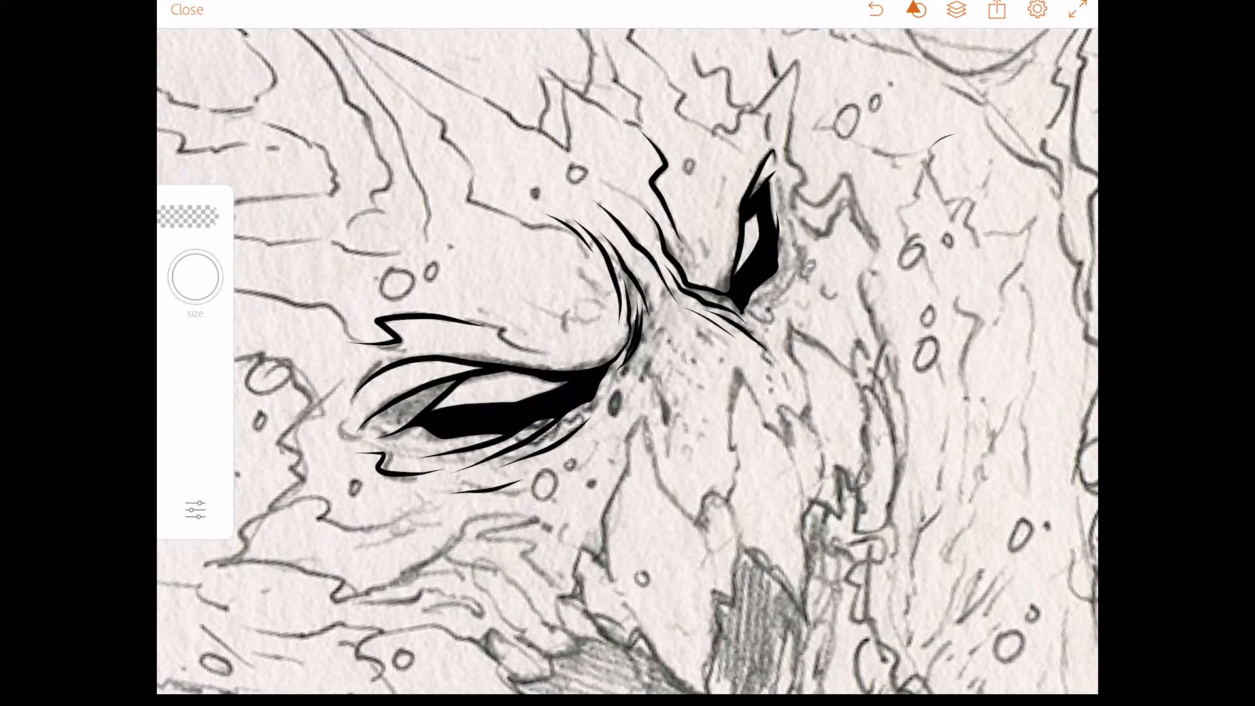
pyautogui.moveTo(195, 278); pyautogui.dragTo(299, 299)
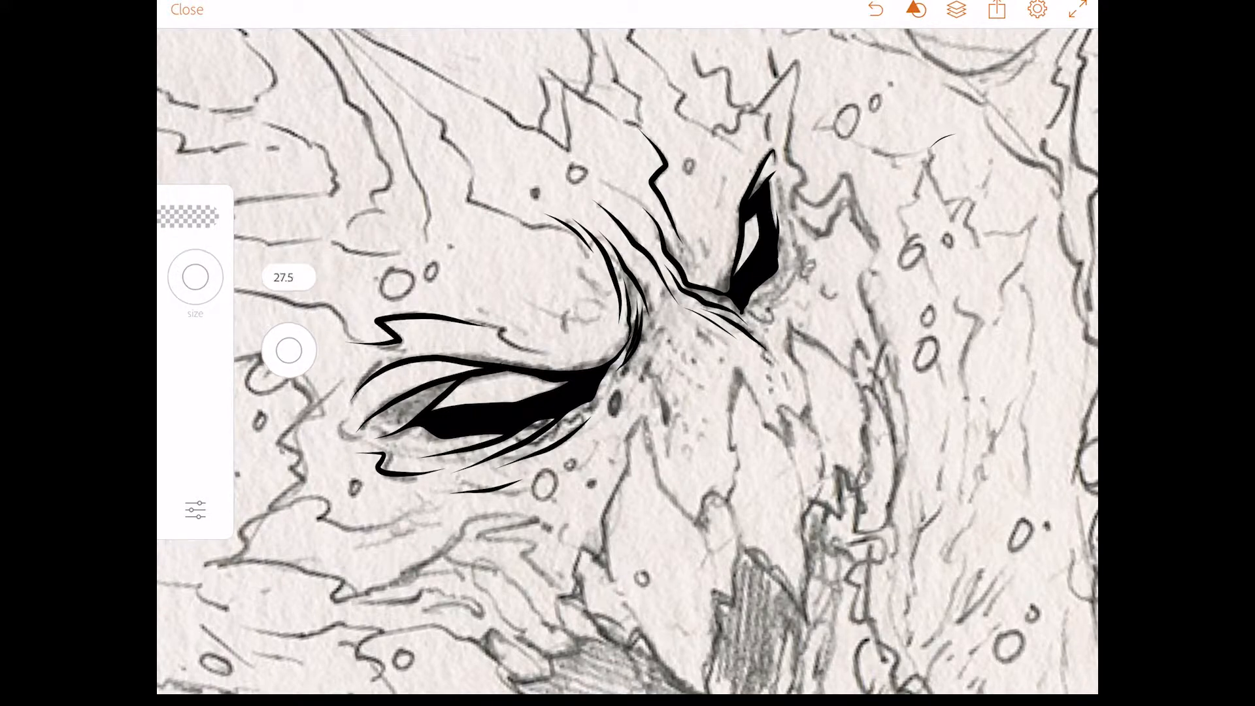
pyautogui.moveTo(288, 350); pyautogui.dragTo(281, 421)
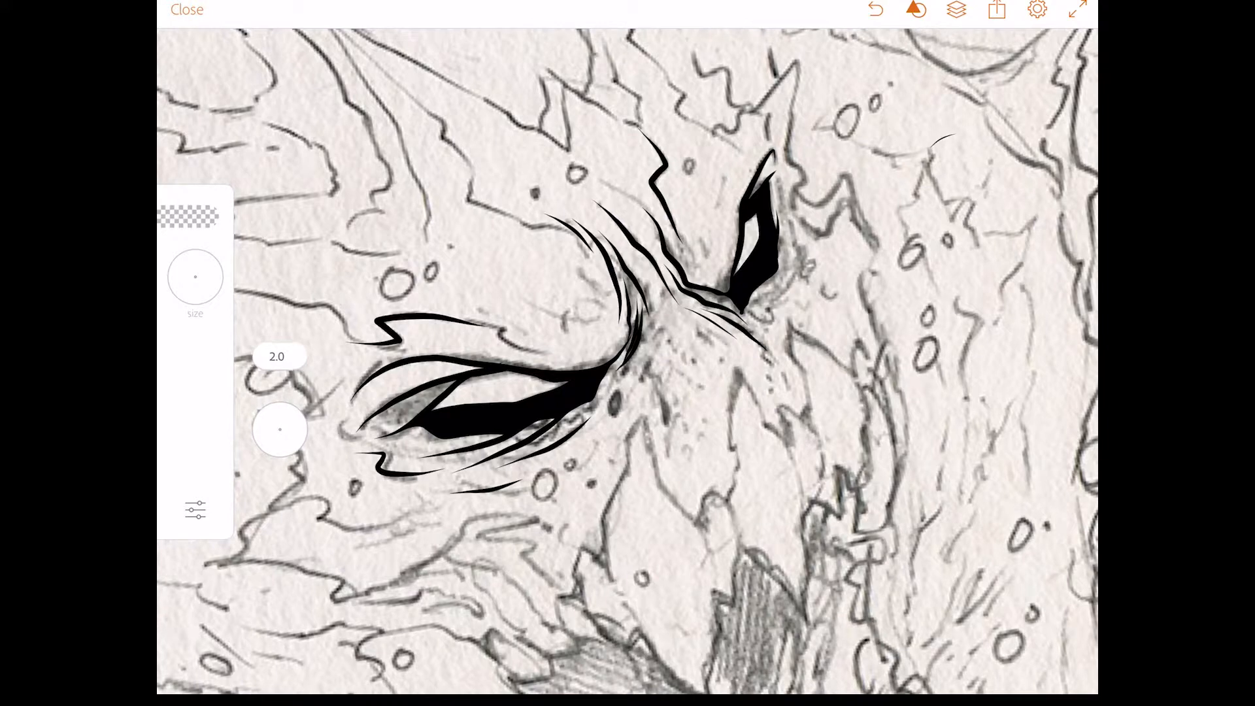
# In the eraser's brush settings, set Taper to about 81%
pyautogui.click(193, 510)
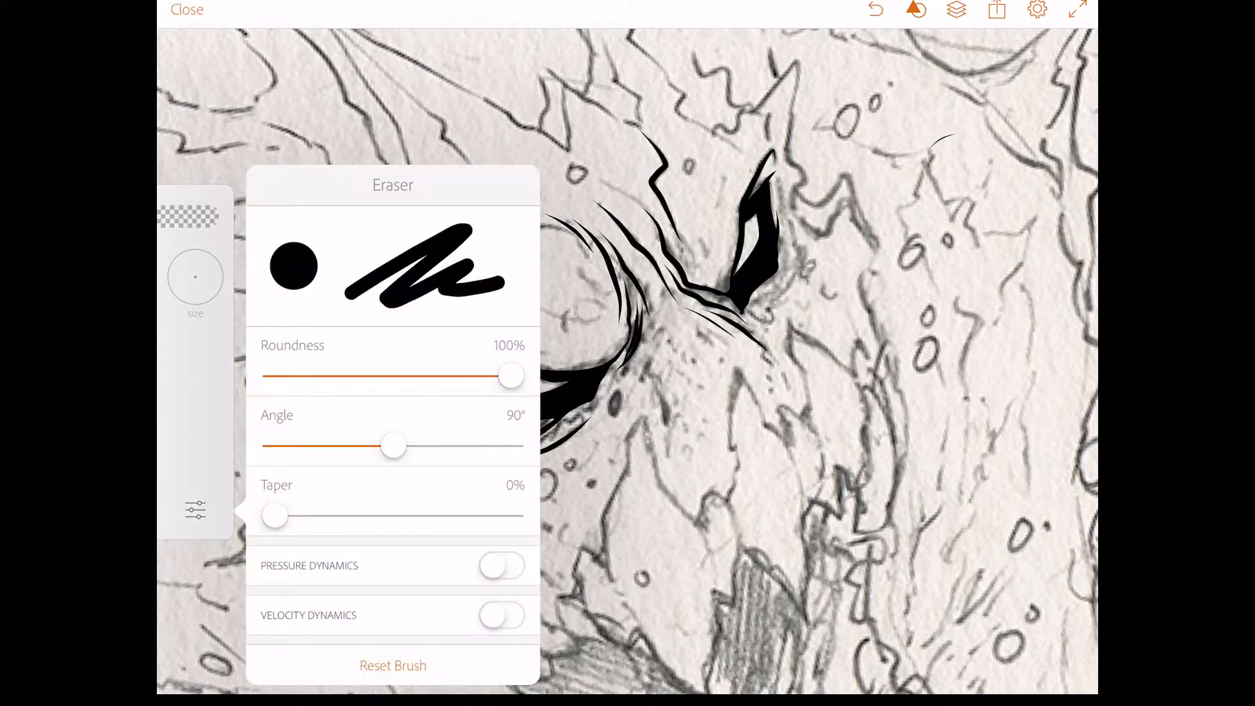
pyautogui.moveTo(275, 515); pyautogui.dragTo(490, 515)
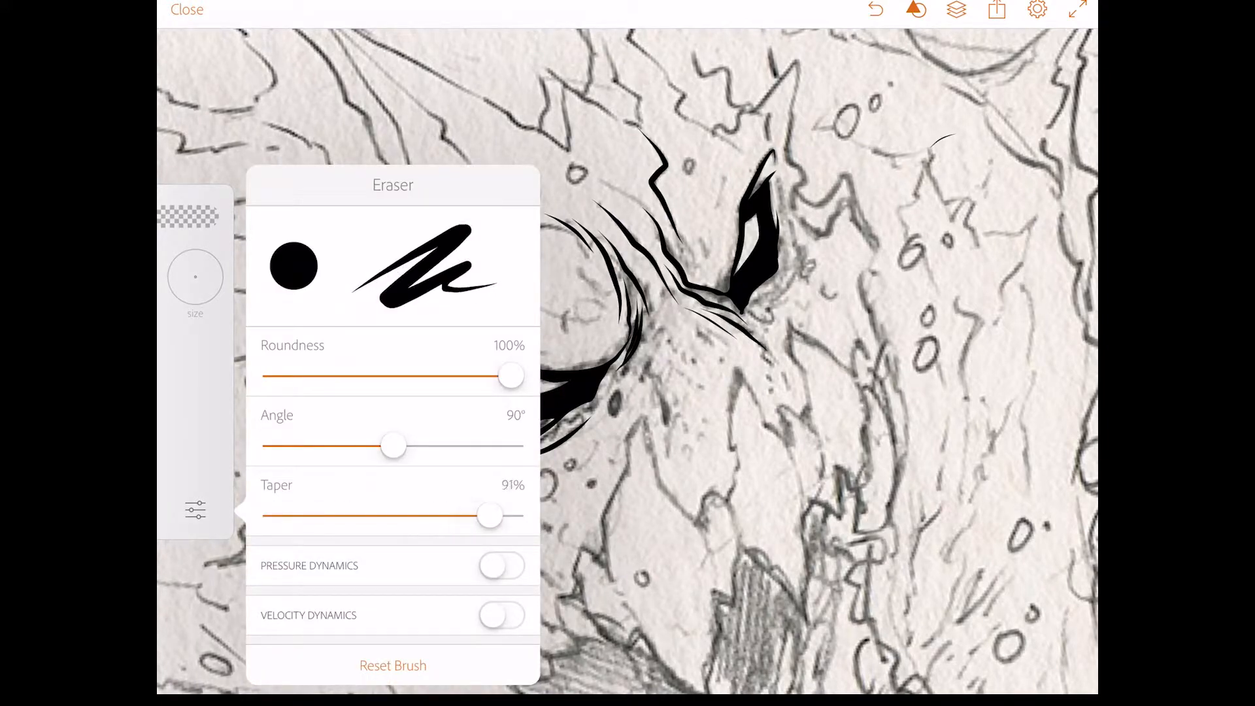
pyautogui.moveTo(489, 516); pyautogui.dragTo(466, 516)
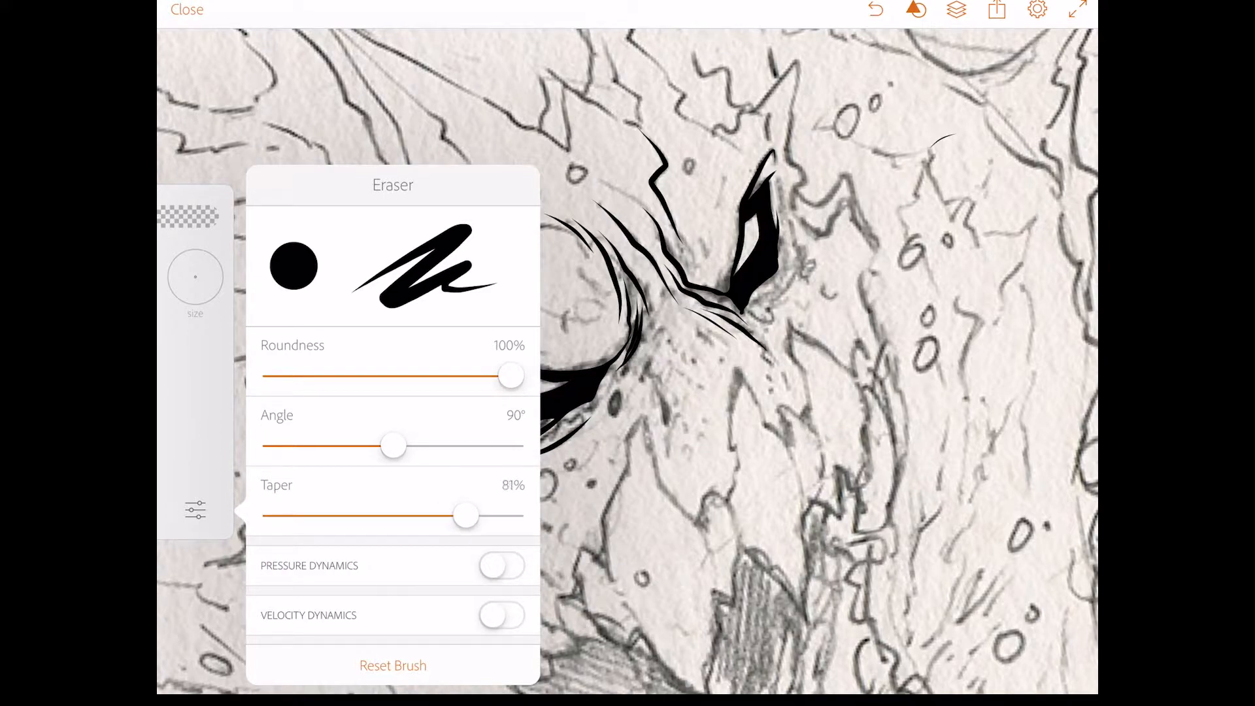
pyautogui.moveTo(467, 516); pyautogui.dragTo(469, 516)
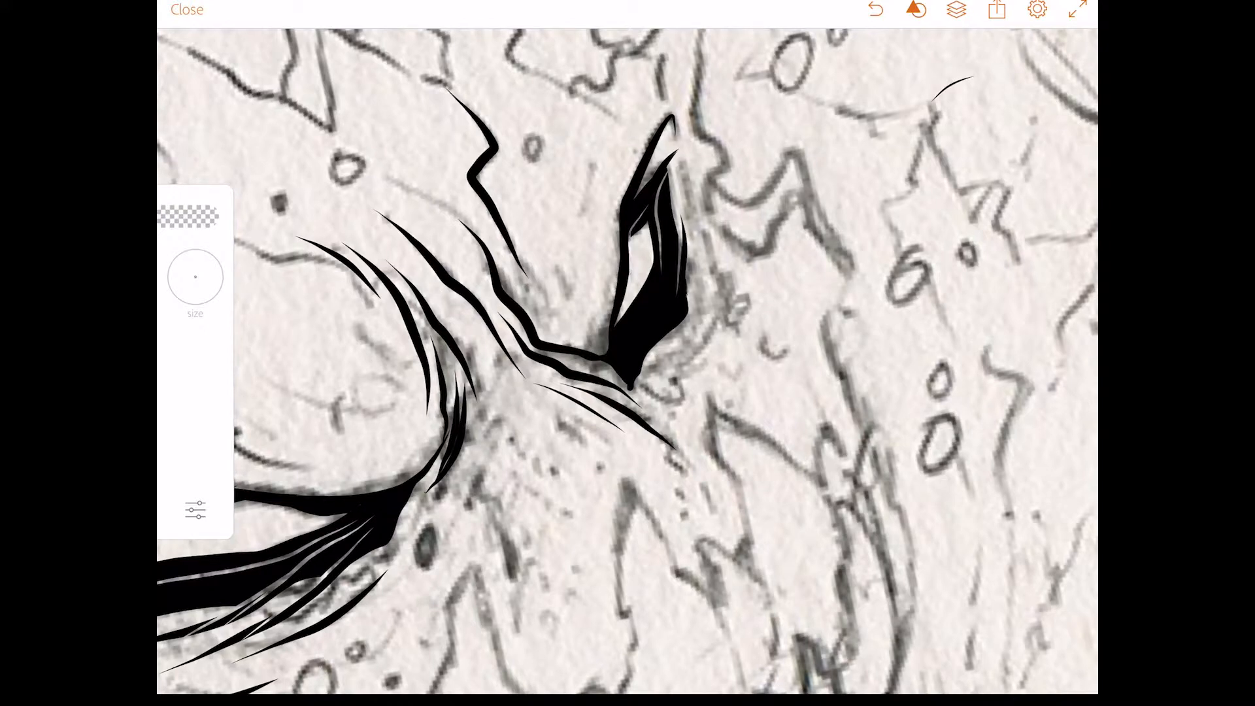
# Erase along the inked brow stroke ends to trim them into sharp tapered points
pyautogui.moveTo(657, 284); pyautogui.dragTo(617, 361)
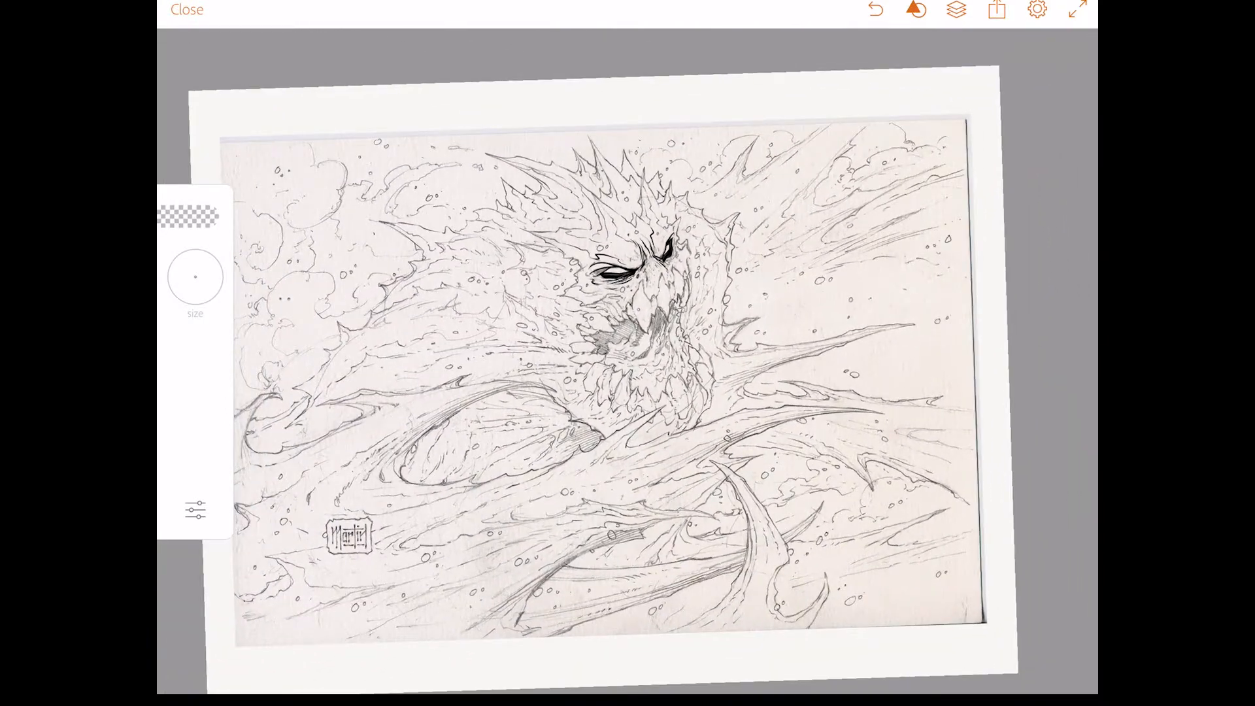
# Close the drawing to the Work gallery and open the fully inked creature project
pyautogui.click(187, 10)
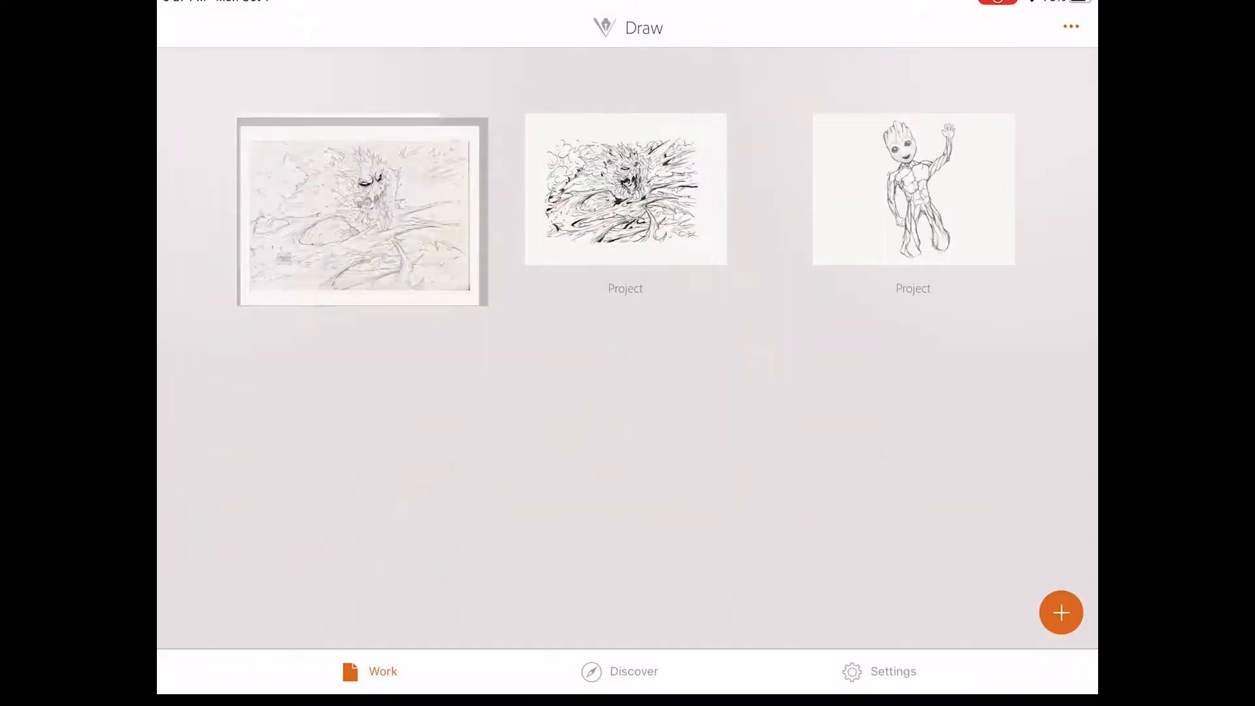
pyautogui.click(625, 189)
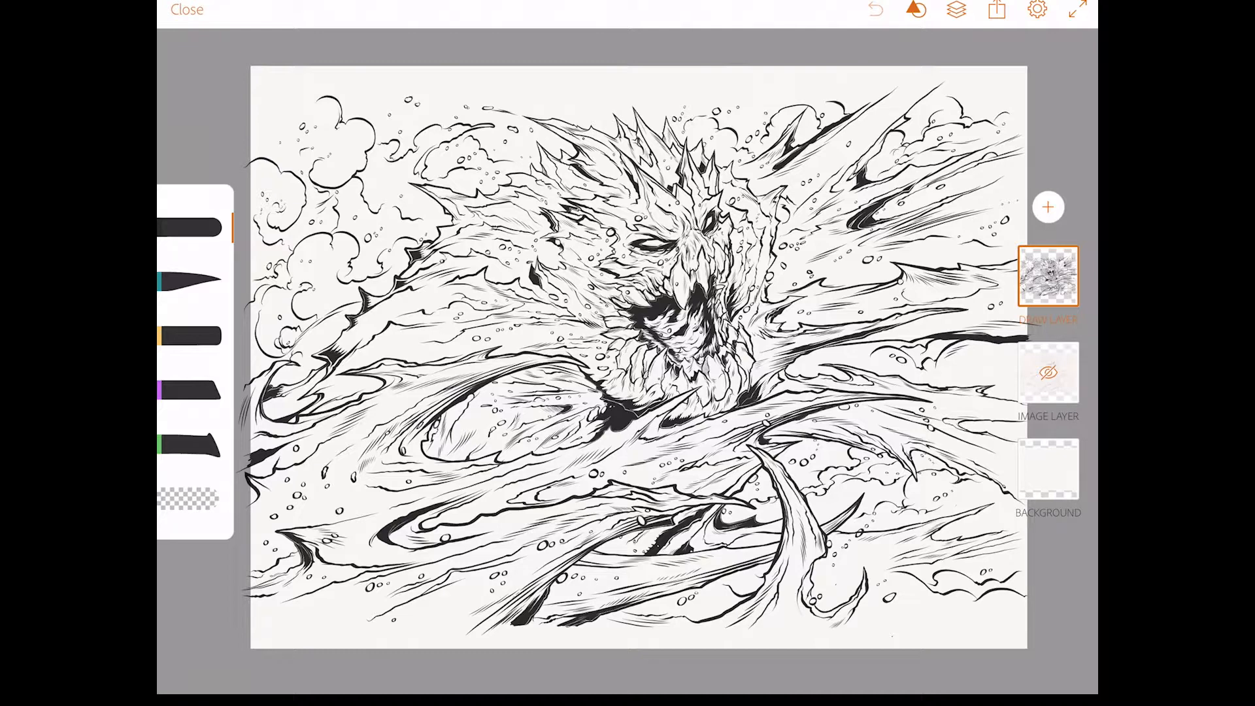
# Share the inked water creature project to Adobe desktop apps, choosing Illustrator
pyautogui.click(996, 10)
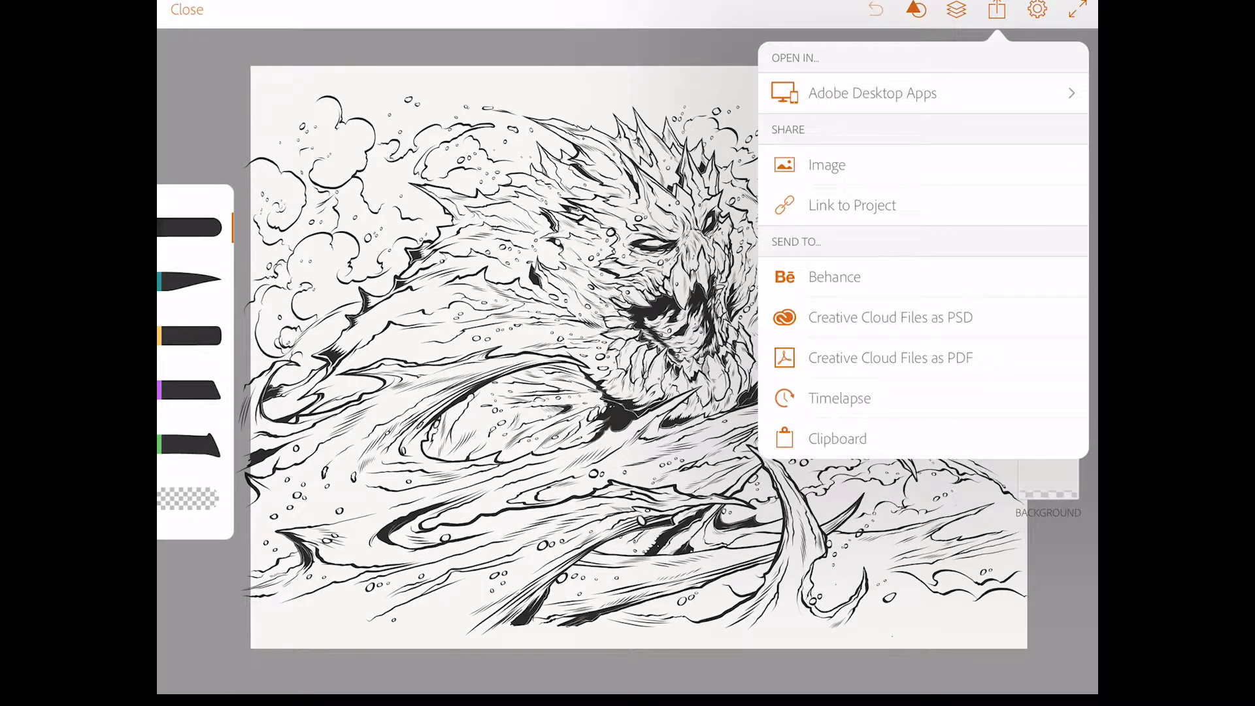
pyautogui.click(872, 93)
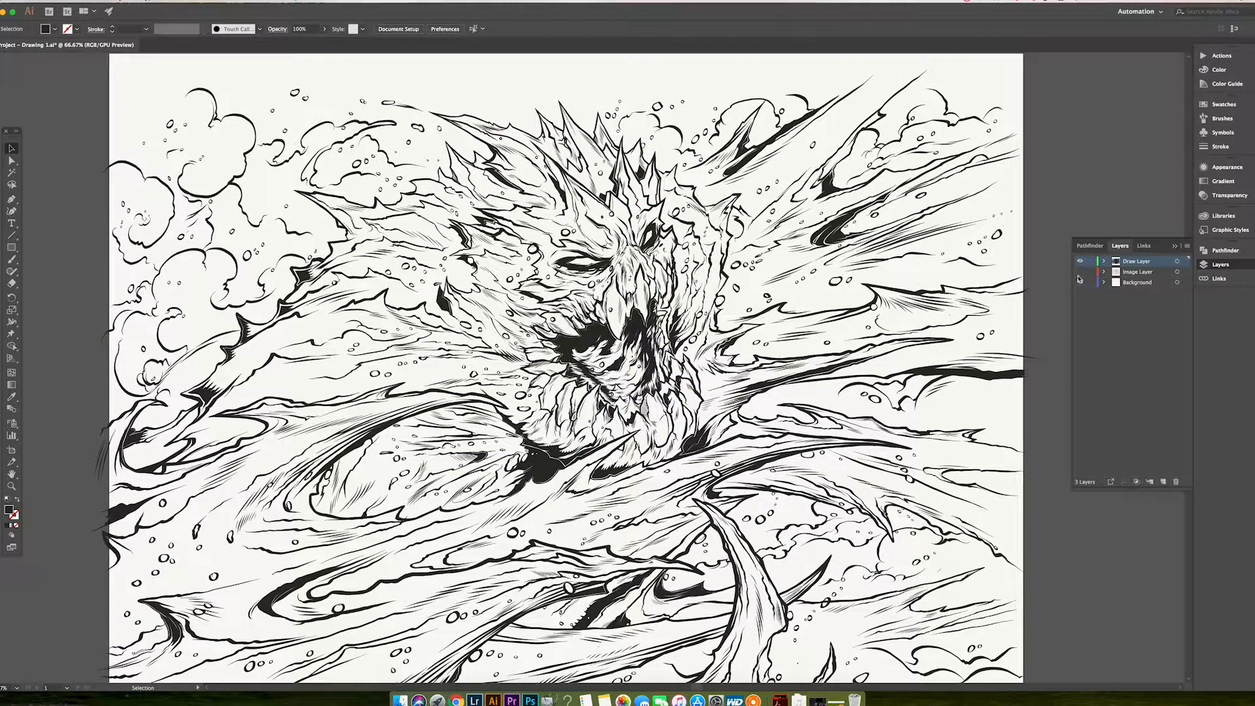
# Make the Image Layer visible so the scanned pencil sketch shows beneath the ink lines
pyautogui.click(1081, 282)
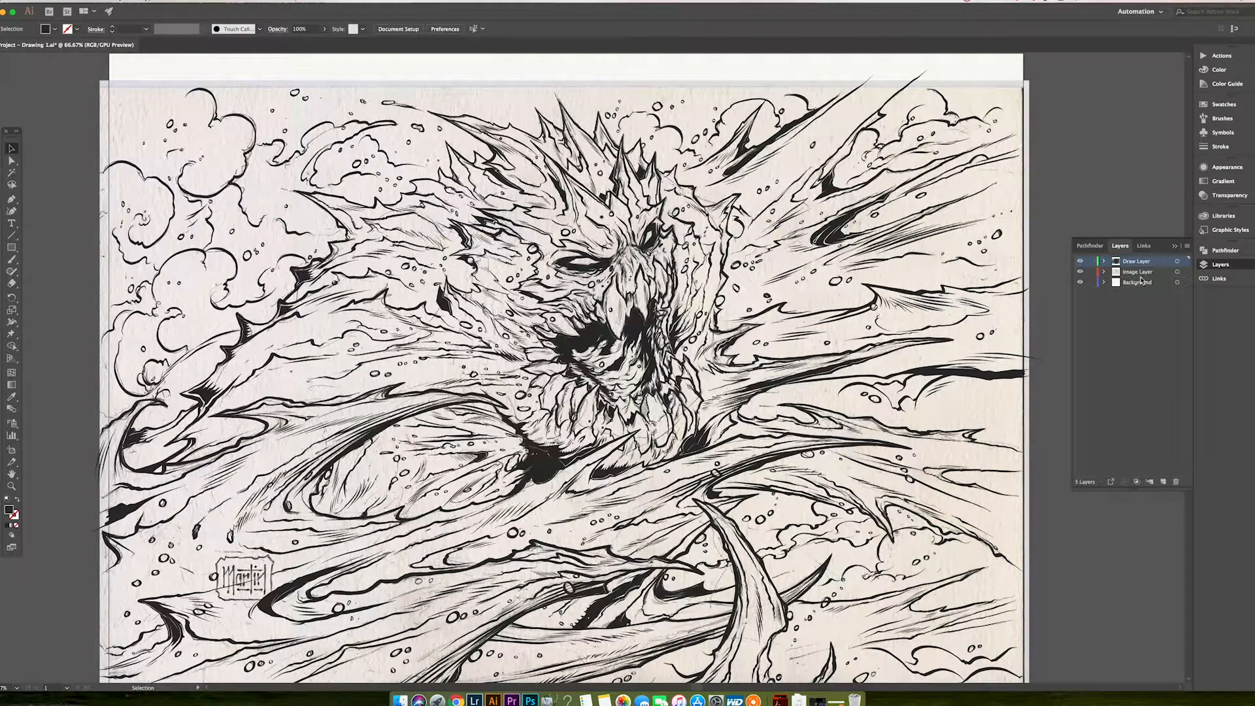